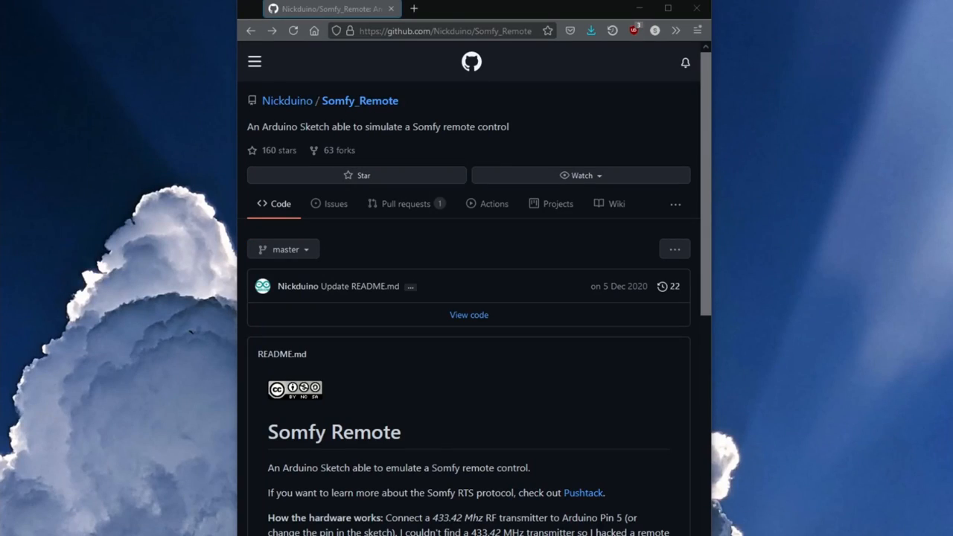
# Step: Highlight 'WeMos D1 Mini' in the product title, then view the 433 MHz RF transmitter listing
pyautogui.scroll(-3)
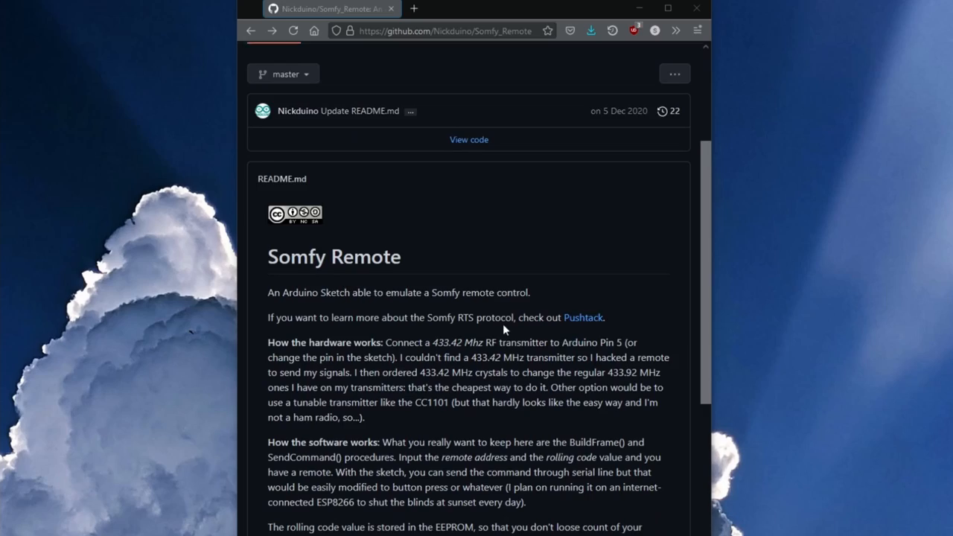
pyautogui.scroll(-3)
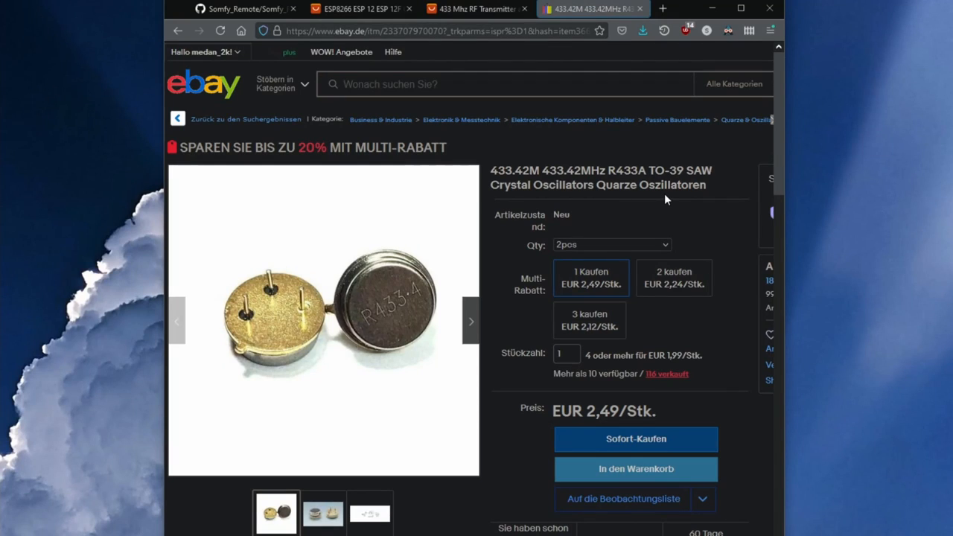
pyautogui.moveTo(395, 304)
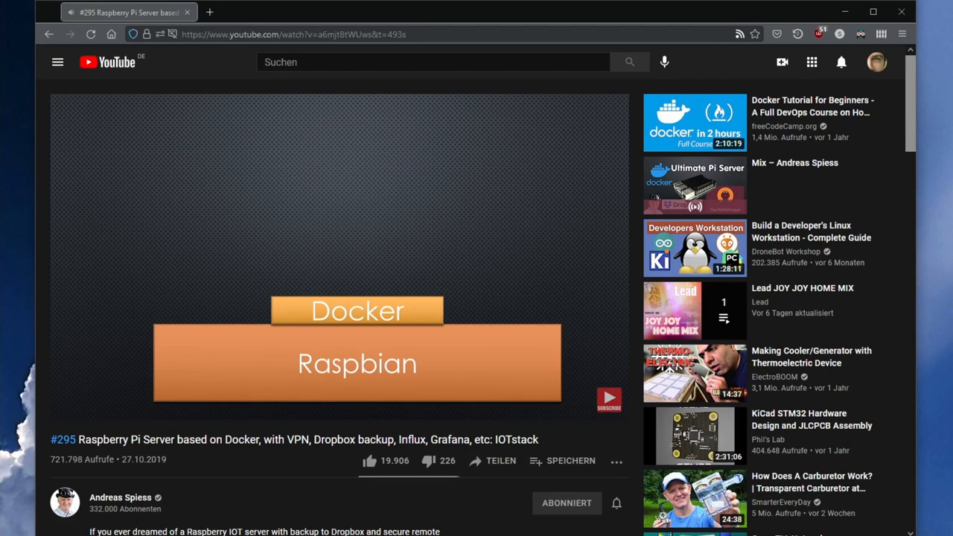
pyautogui.moveTo(231, 464)
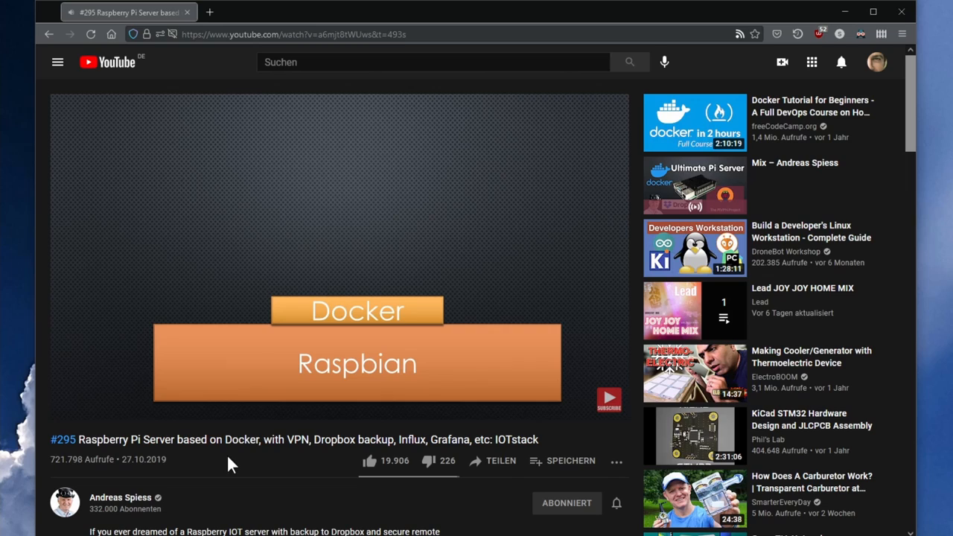
pyautogui.moveTo(89, 489)
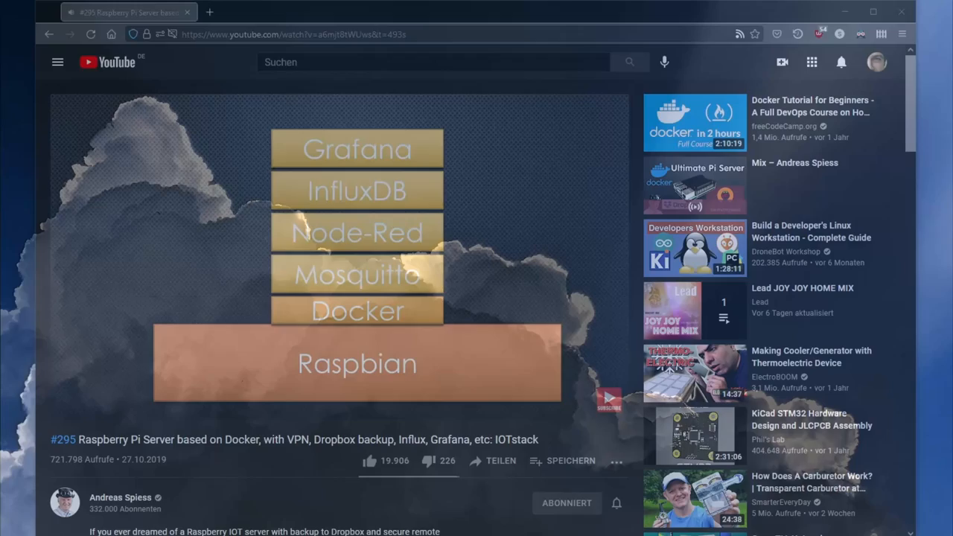
pyautogui.click(361, 8)
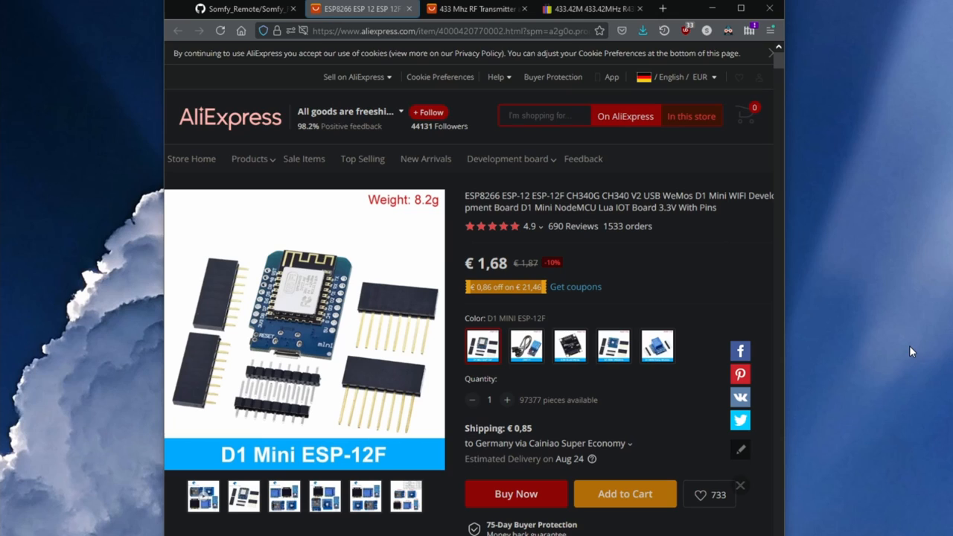
pyautogui.doubleClick(678, 195)
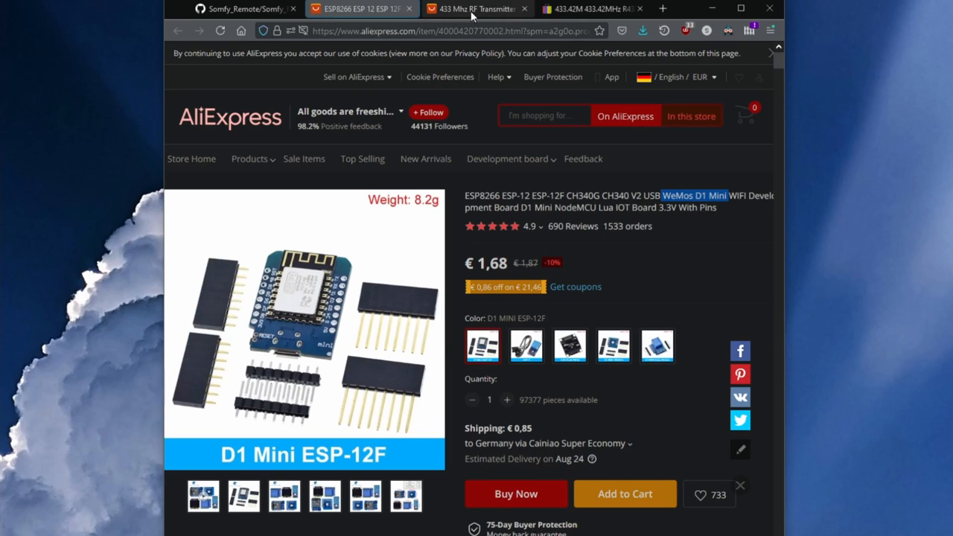
pyautogui.click(473, 8)
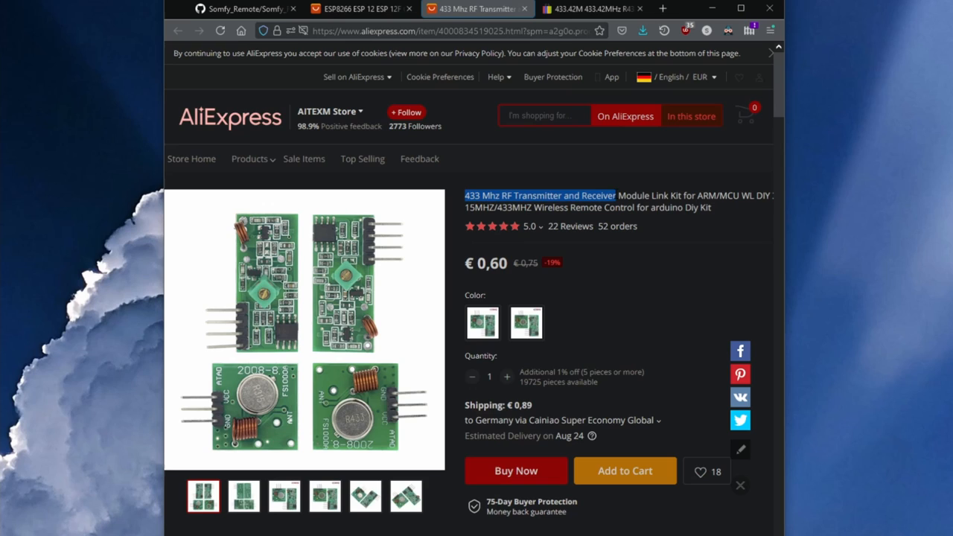
pyautogui.click(540, 195)
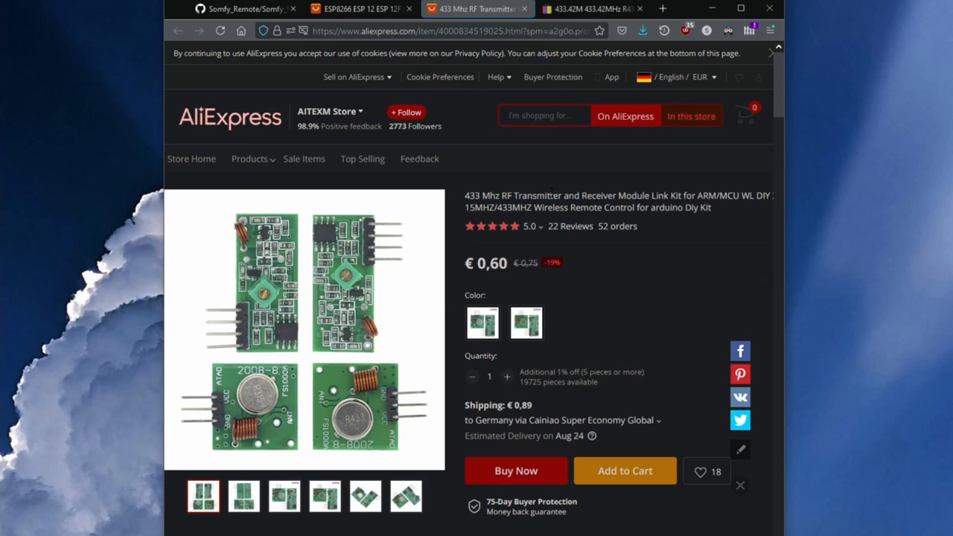
pyautogui.doubleClick(538, 195)
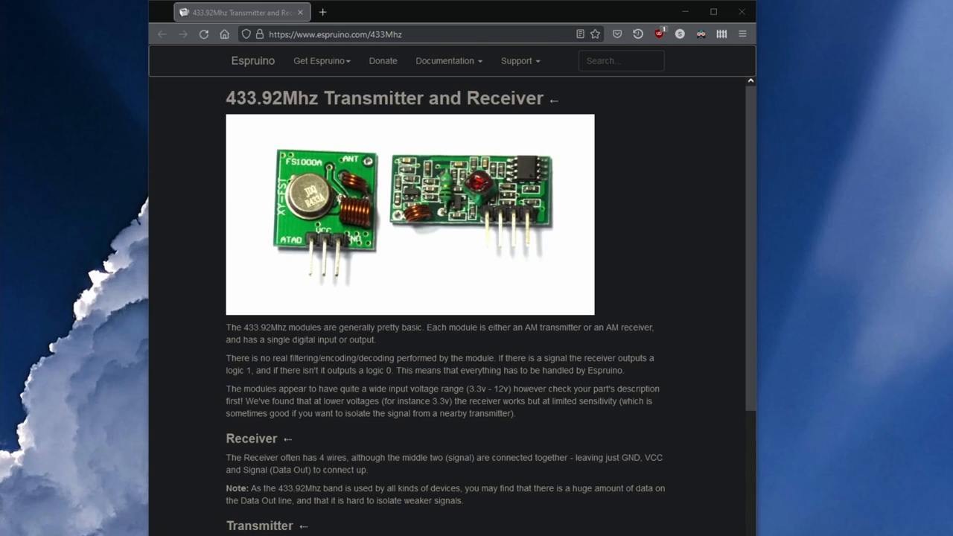
pyautogui.moveTo(424, 117)
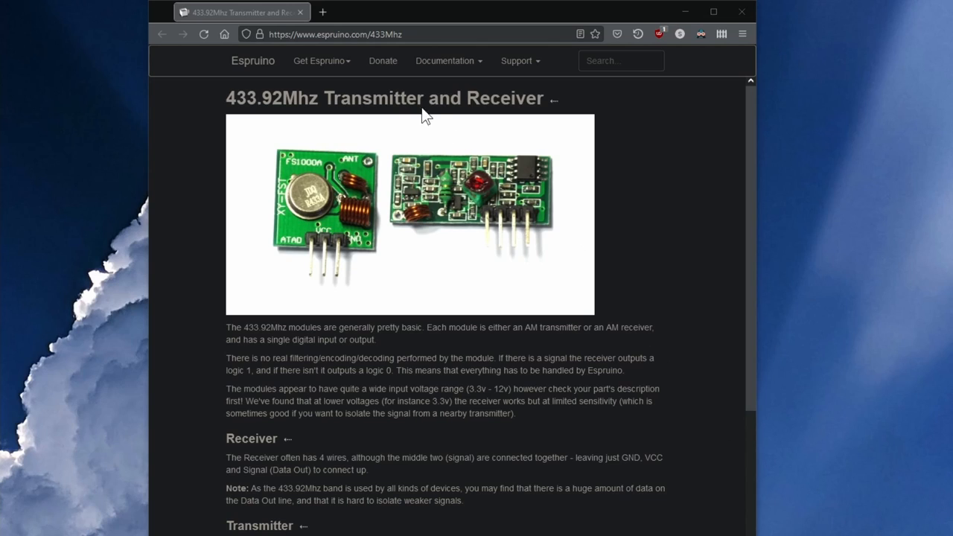
pyautogui.moveTo(227, 93)
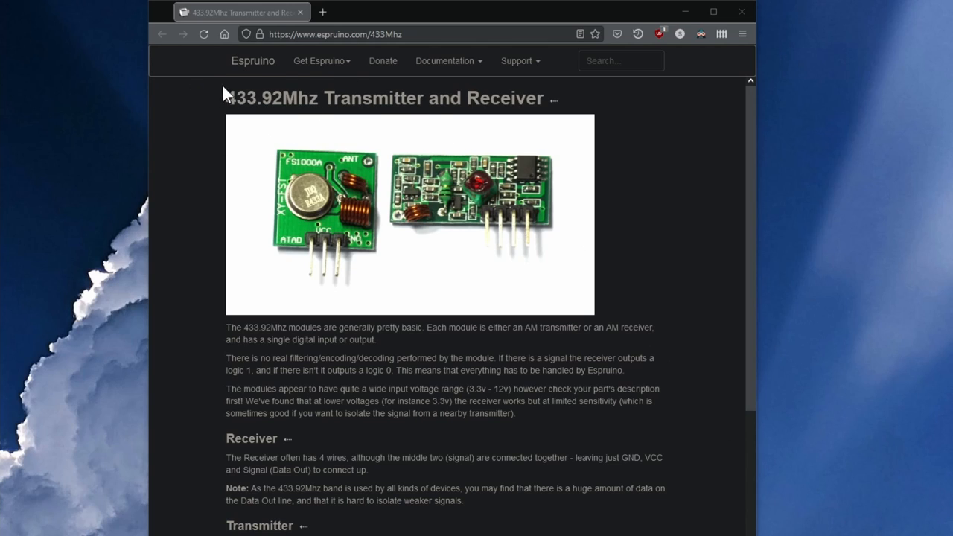
pyautogui.moveTo(297, 120)
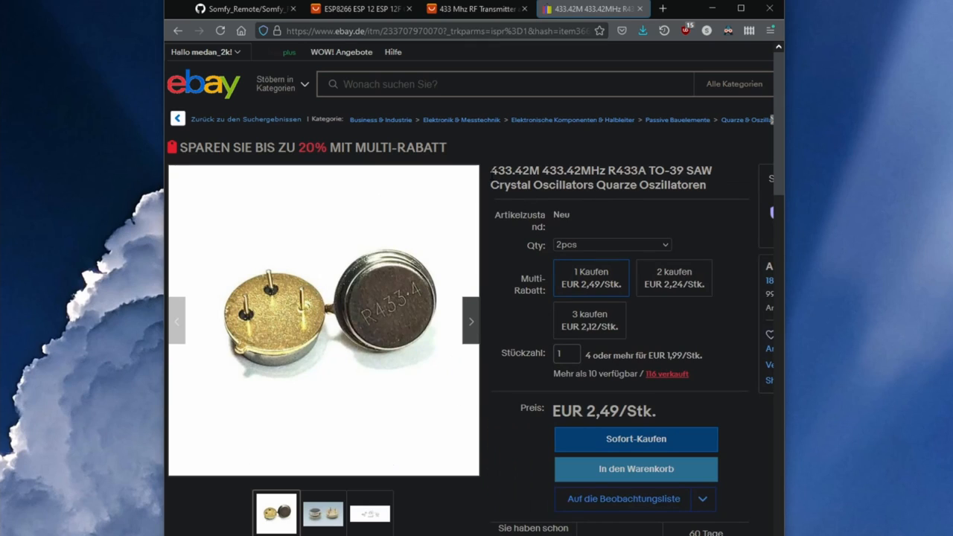
pyautogui.doubleClick(515, 170)
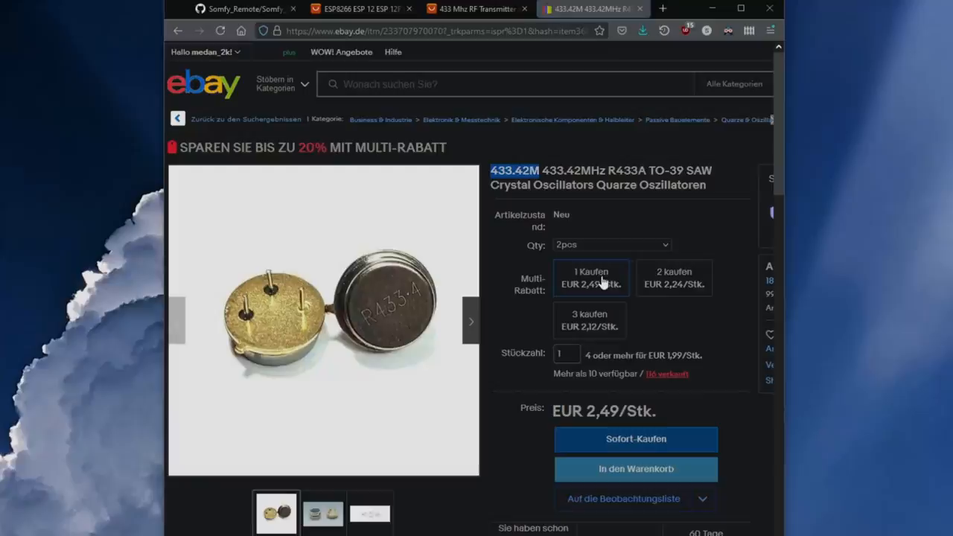
pyautogui.click(246, 9)
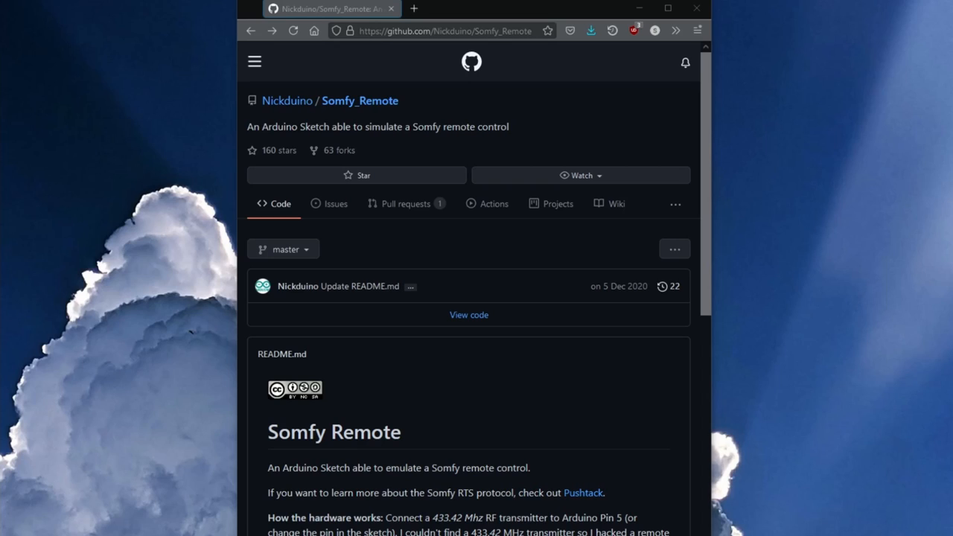
pyautogui.moveTo(392, 185)
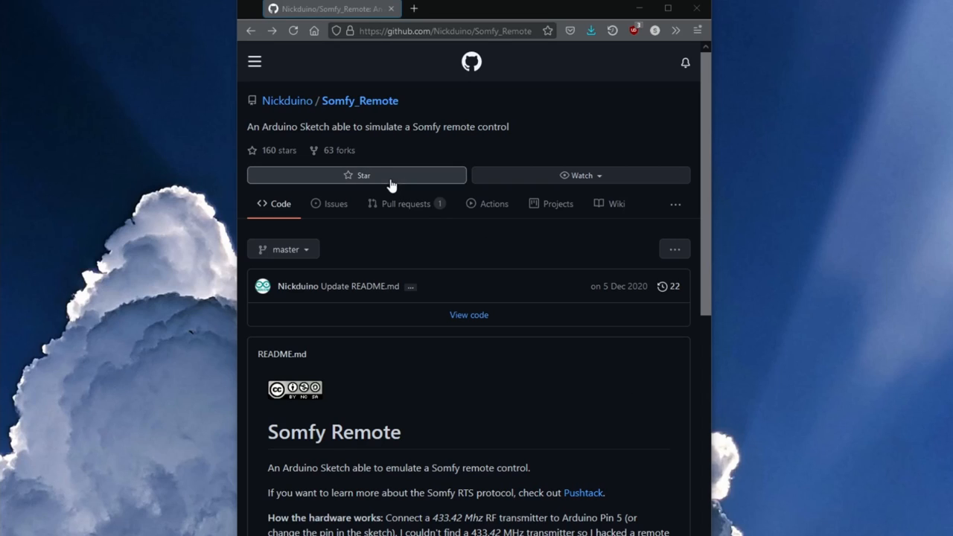
pyautogui.moveTo(279, 97)
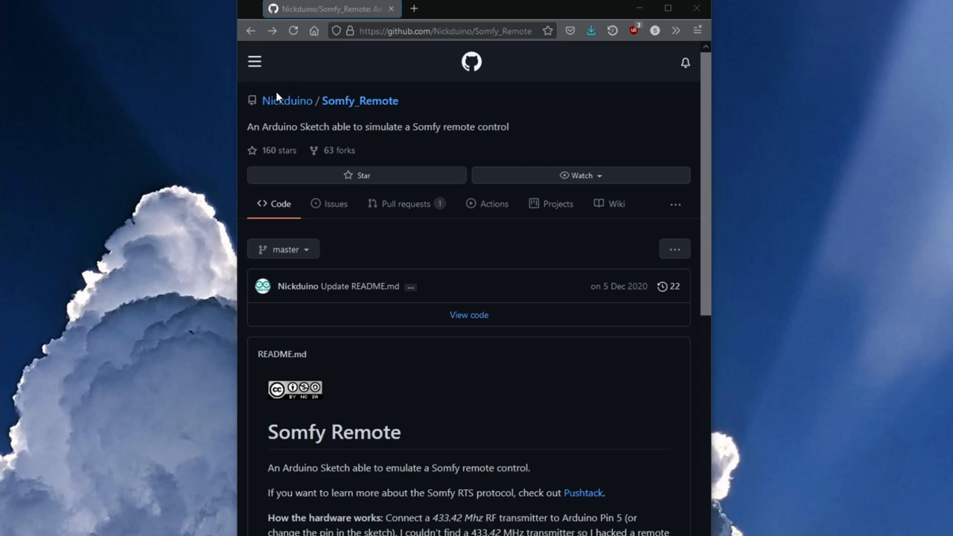
pyautogui.moveTo(298, 102)
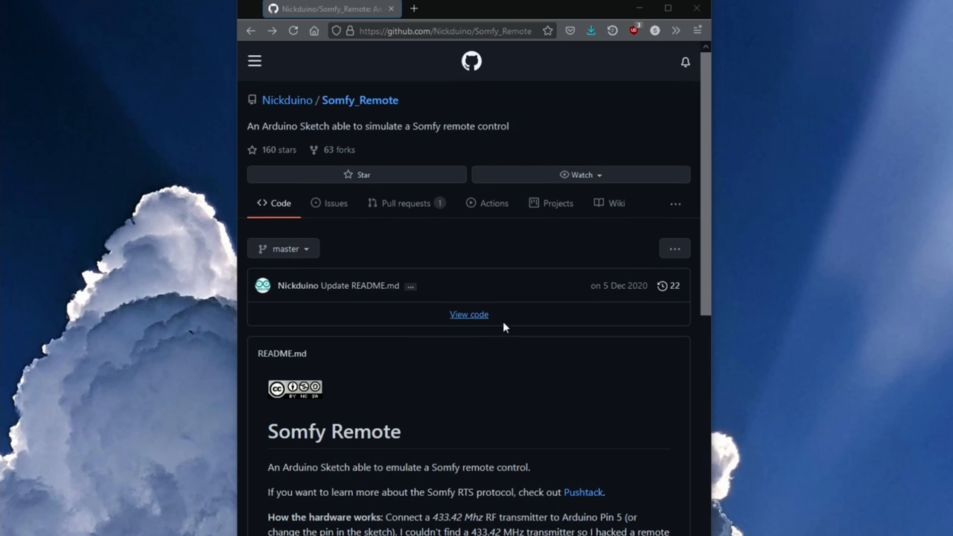
# Step: Scroll the Nickduino README, then show the Code download options on MakerMeik's fork
pyautogui.scroll(-3)
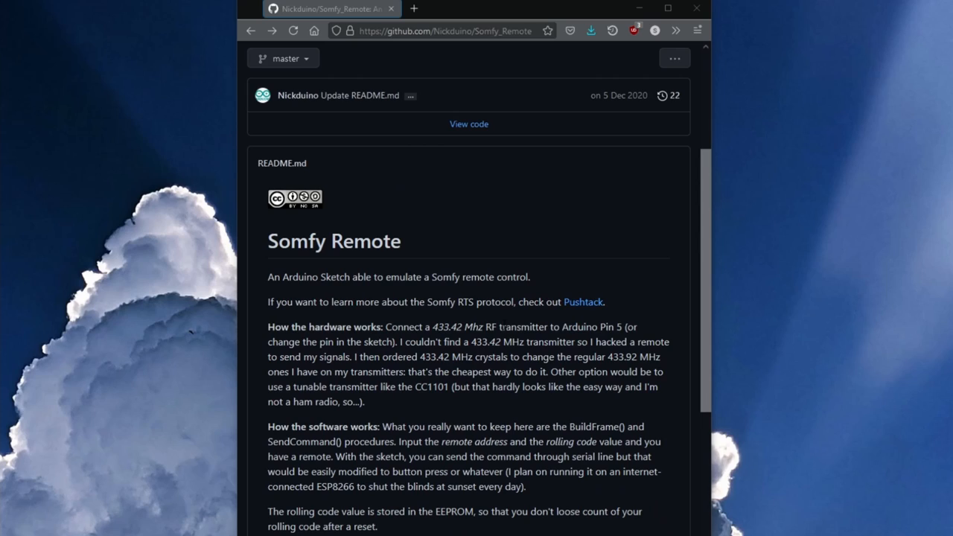
pyautogui.moveTo(271, 267)
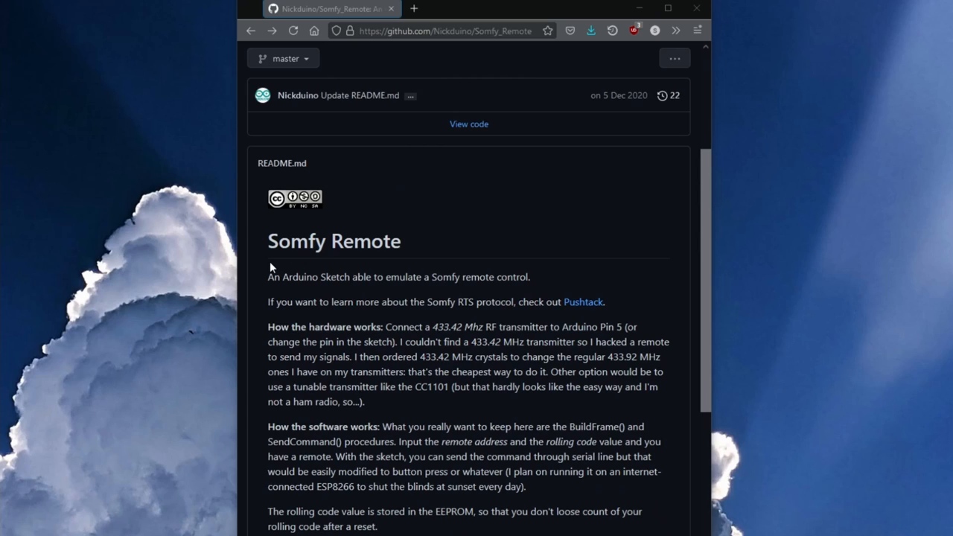
pyautogui.moveTo(419, 320)
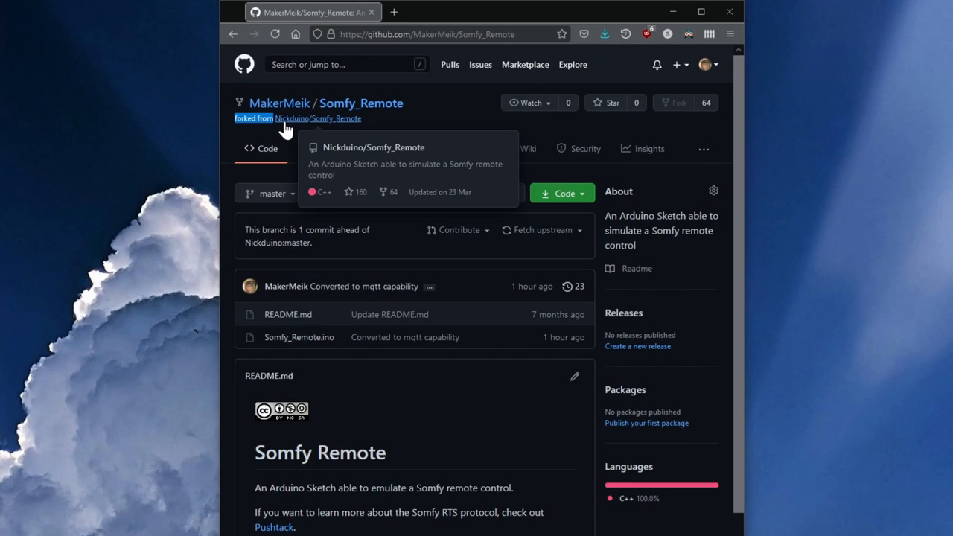
pyautogui.moveTo(331, 186)
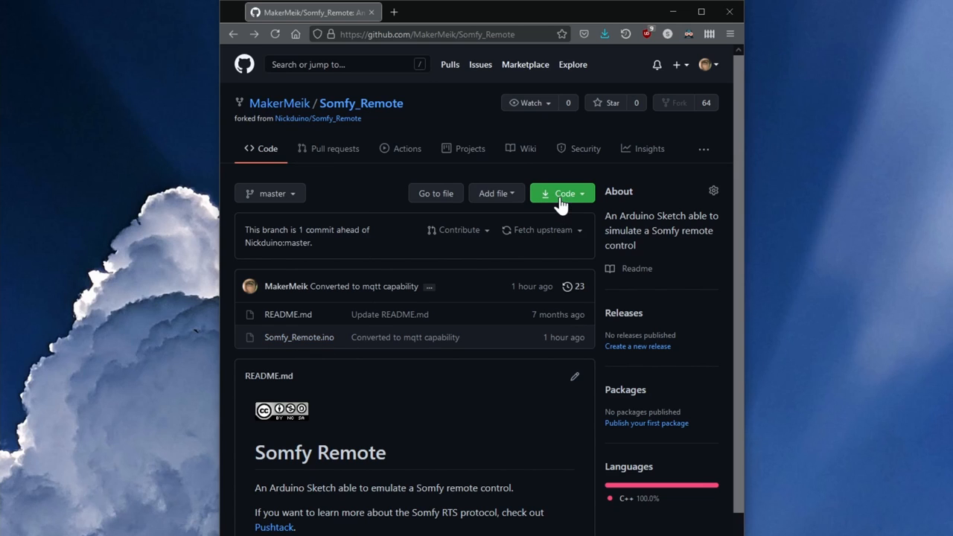
pyautogui.click(562, 193)
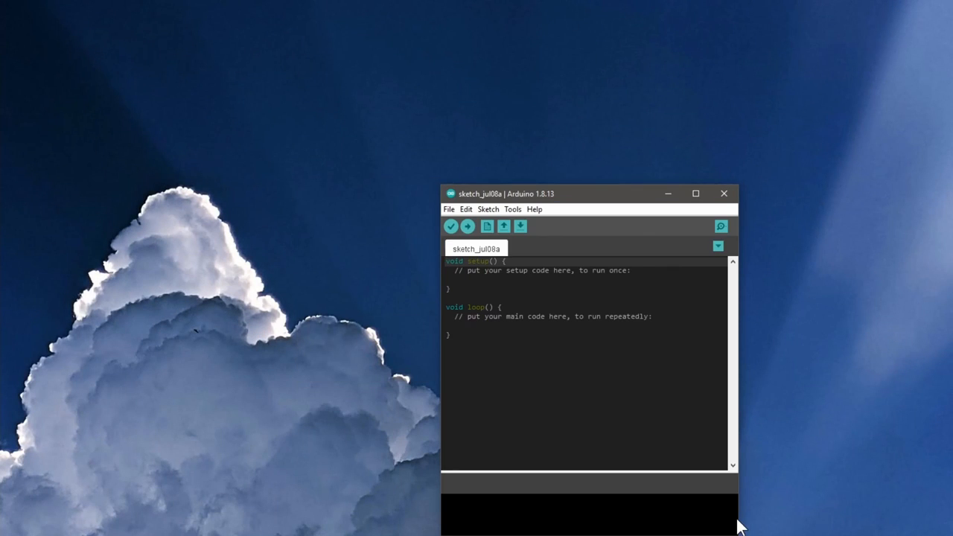
# Step: Open Somfy_Remote.ino from the Somfy_Remote folder through File > Open
pyautogui.click(449, 208)
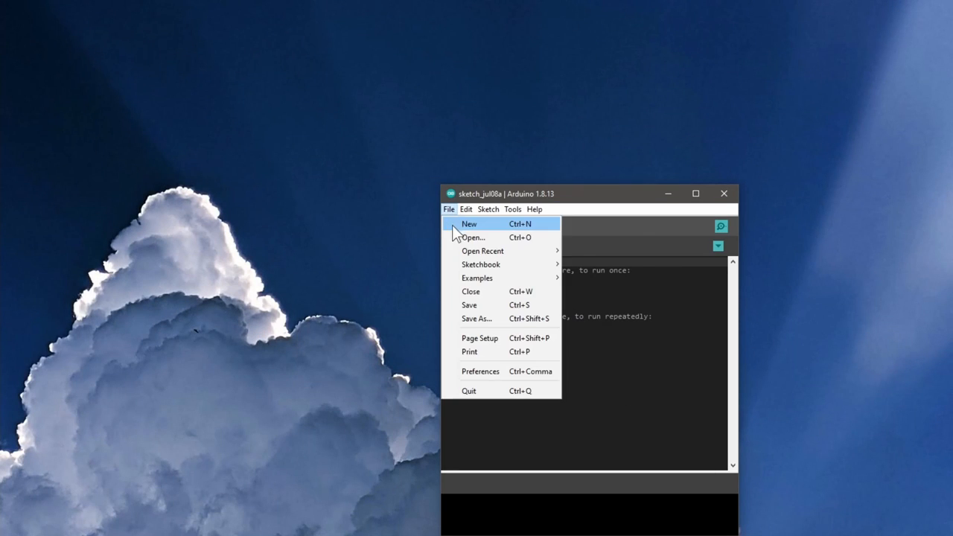
pyautogui.click(473, 237)
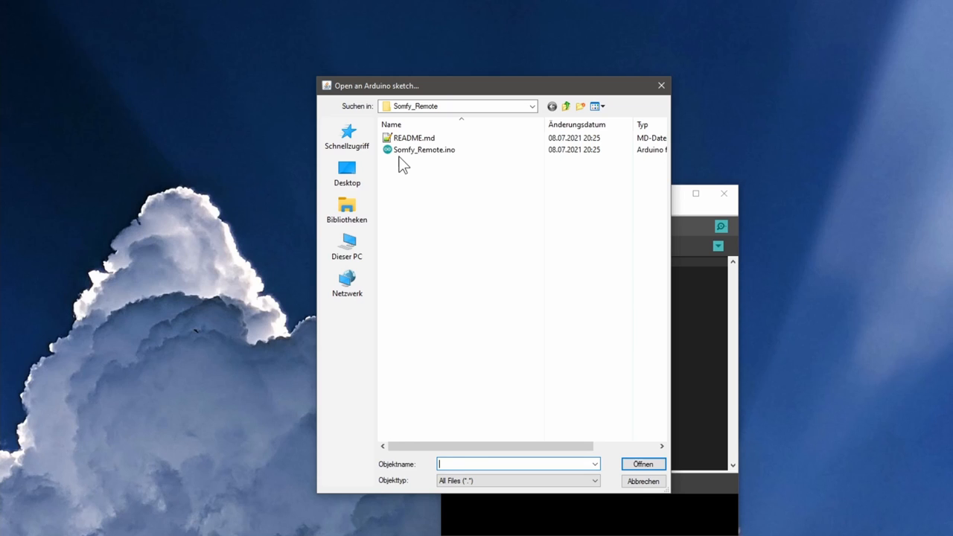
pyautogui.click(424, 149)
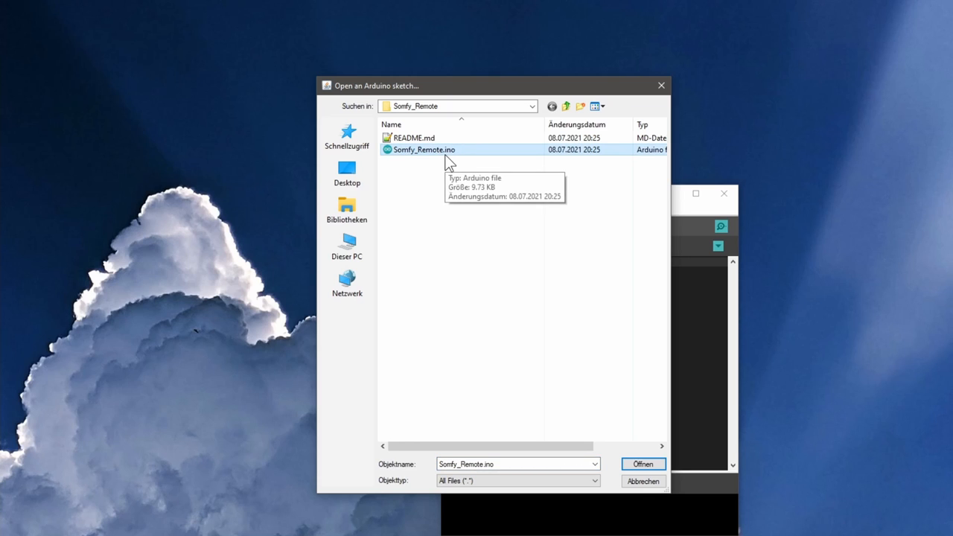
pyautogui.click(643, 464)
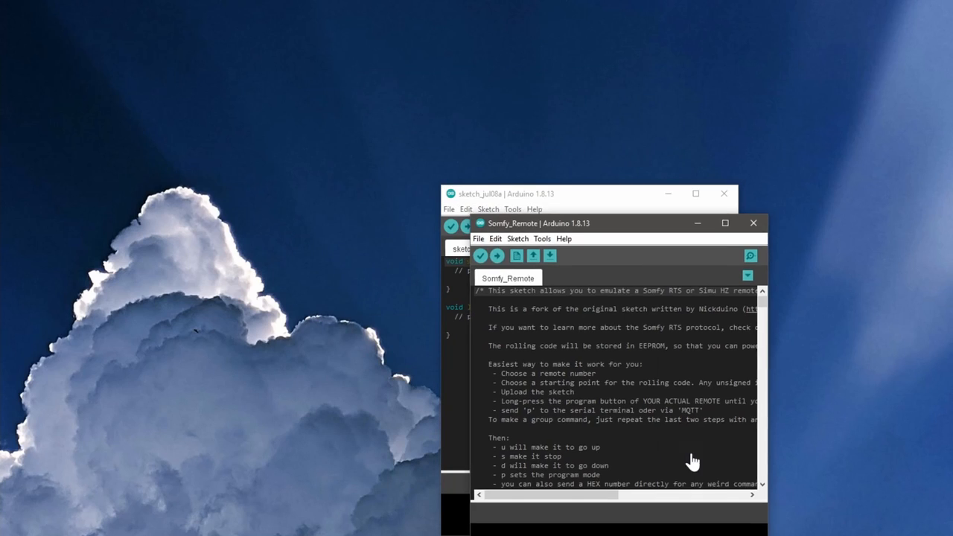
pyautogui.click(725, 222)
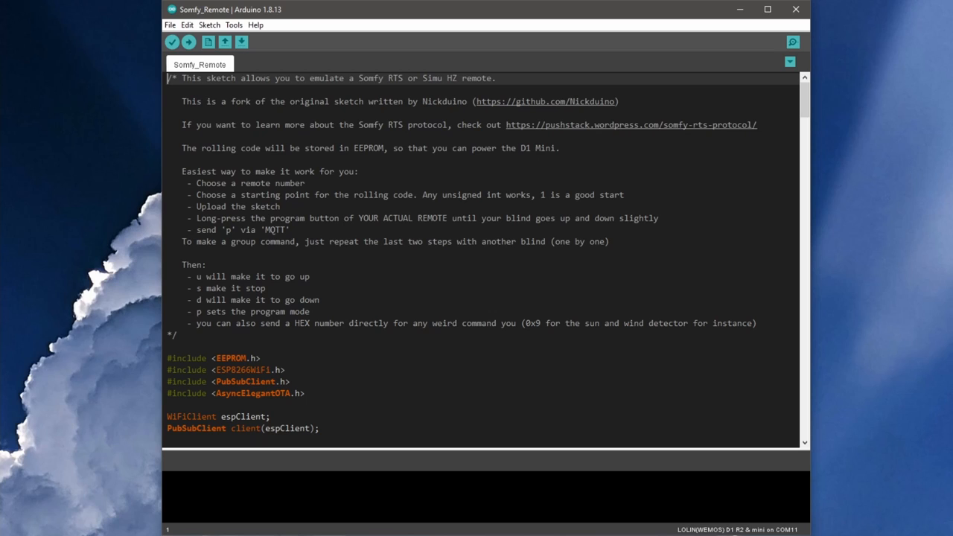
pyautogui.moveTo(286, 293)
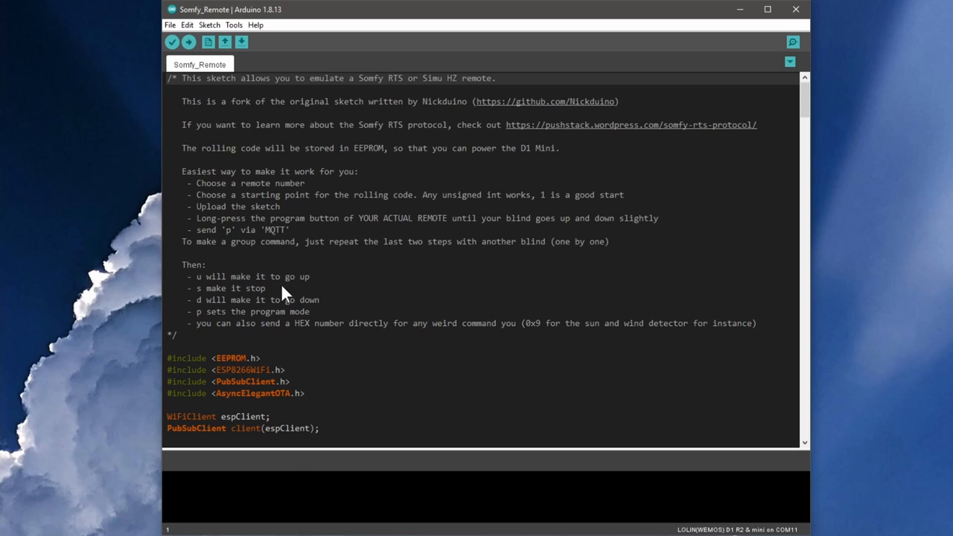
pyautogui.click(170, 24)
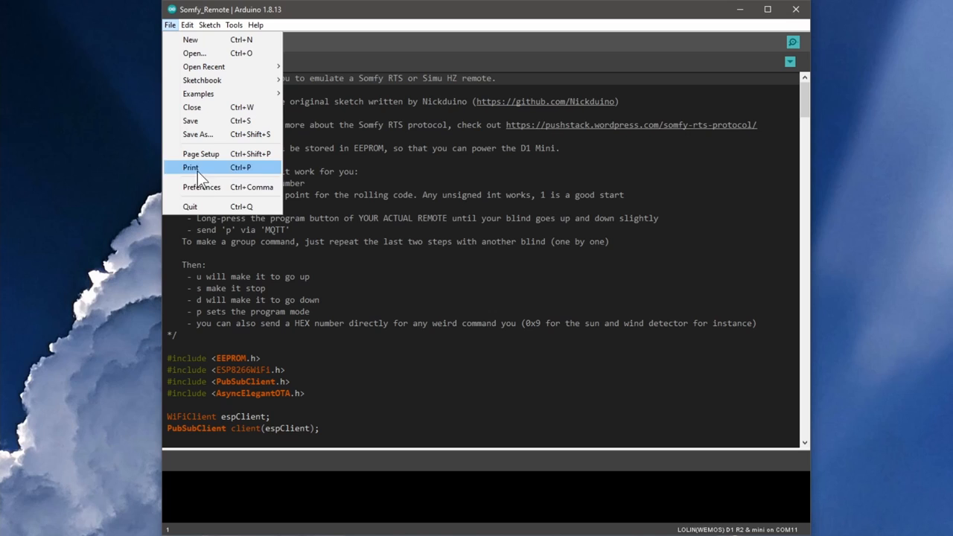
pyautogui.click(201, 187)
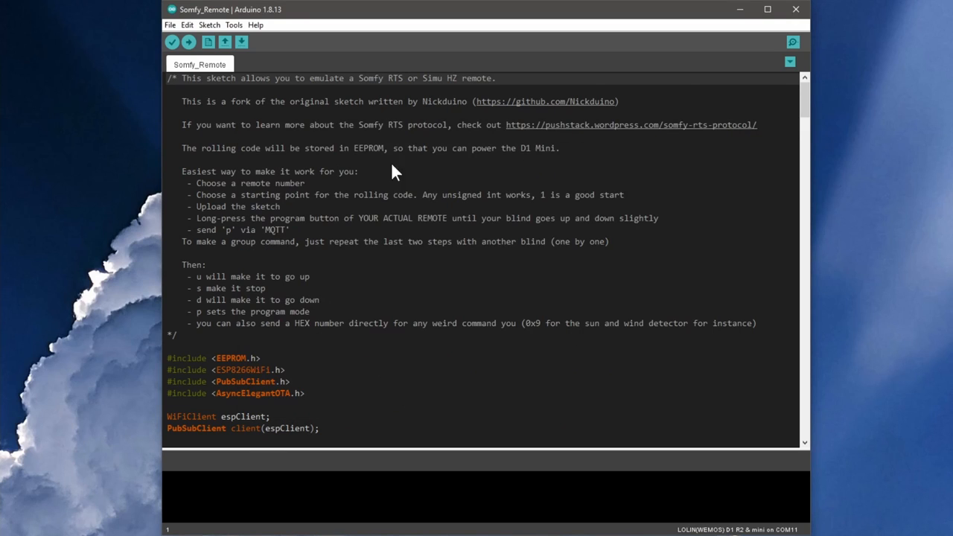
pyautogui.click(234, 24)
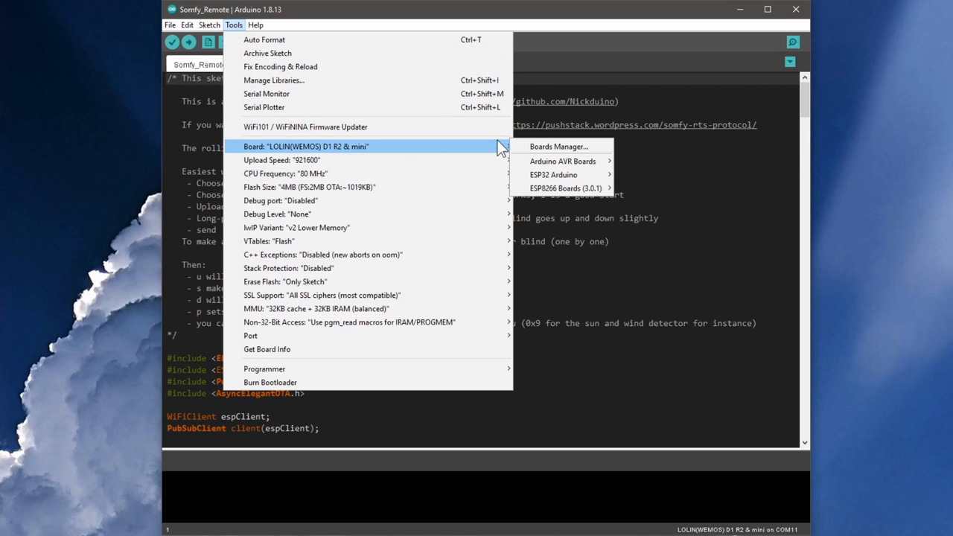
pyautogui.moveTo(558, 147)
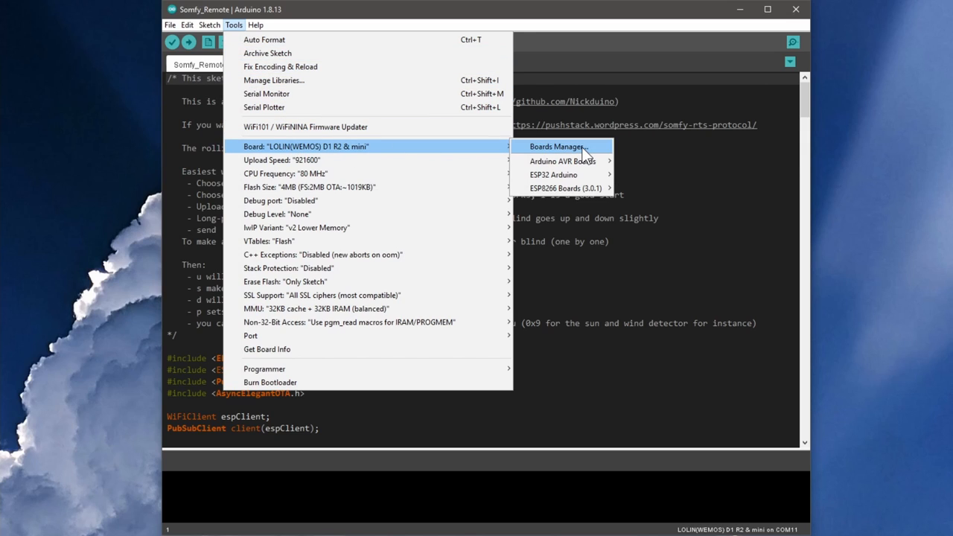
pyautogui.click(556, 146)
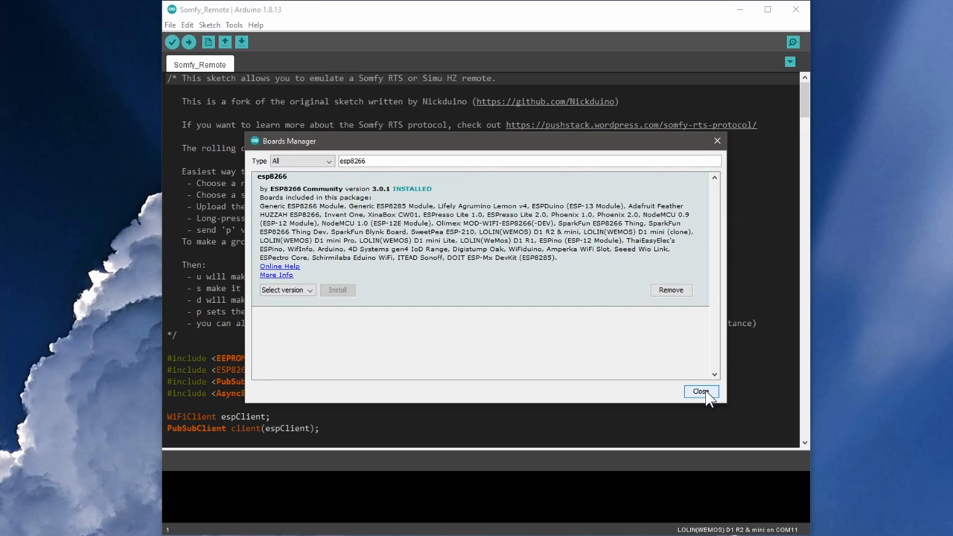
pyautogui.click(700, 392)
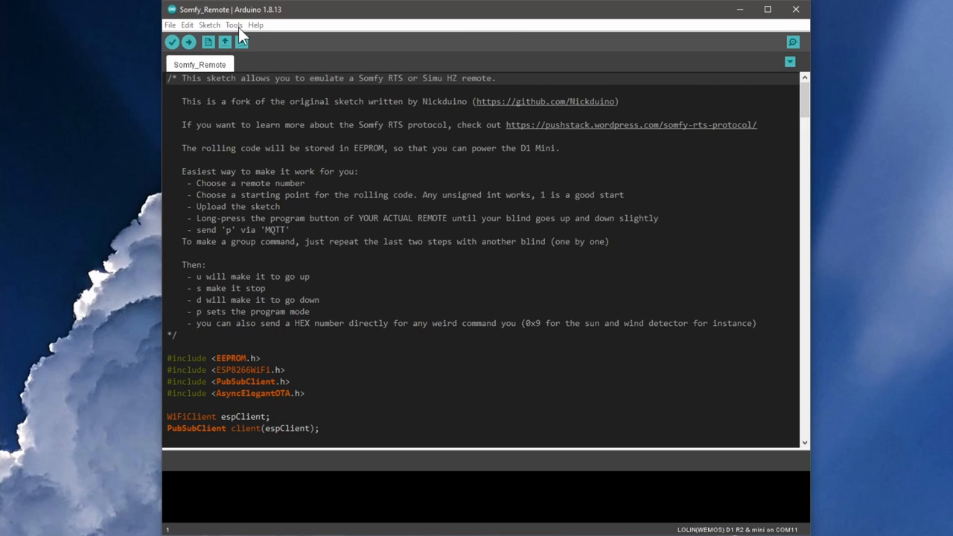
# Step: Confirm AsyncElegantOTA and PubSubClient 2.7.0 are installed in Library Manager, then close it
pyautogui.click(233, 25)
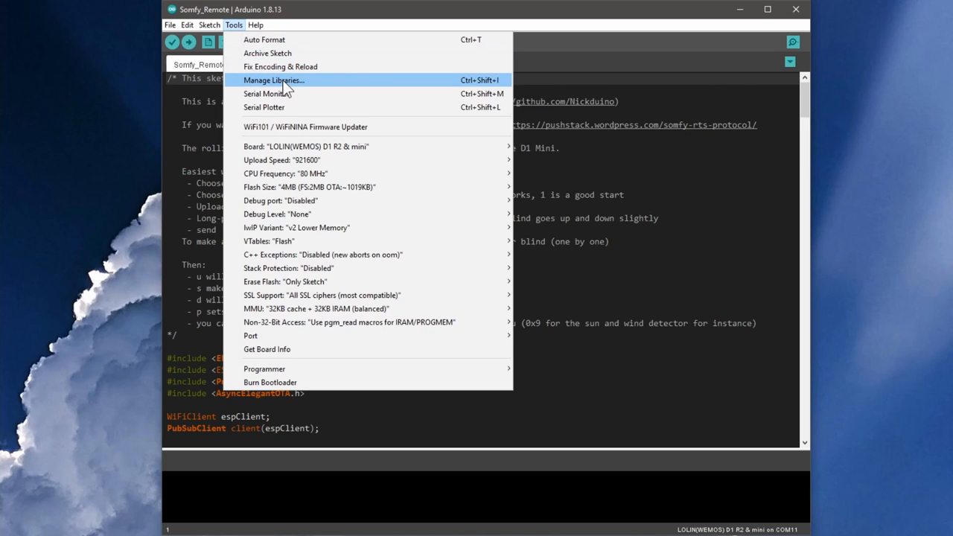
pyautogui.click(273, 79)
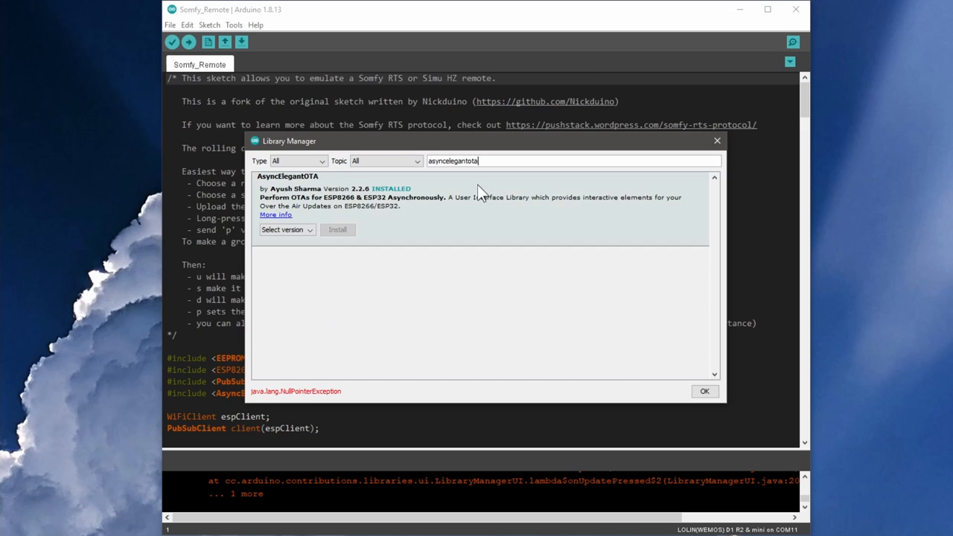
pyautogui.moveTo(351, 225)
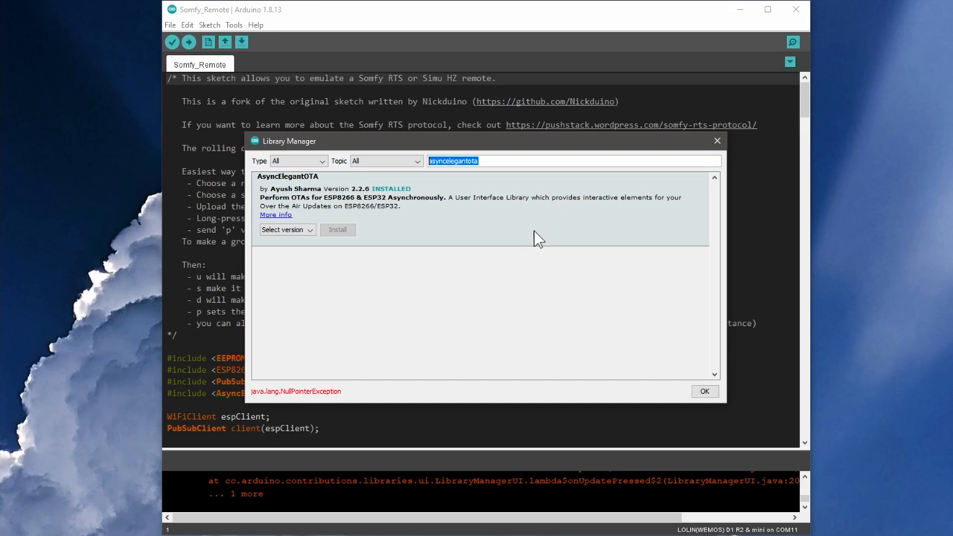
pyautogui.write('pubsubclient')
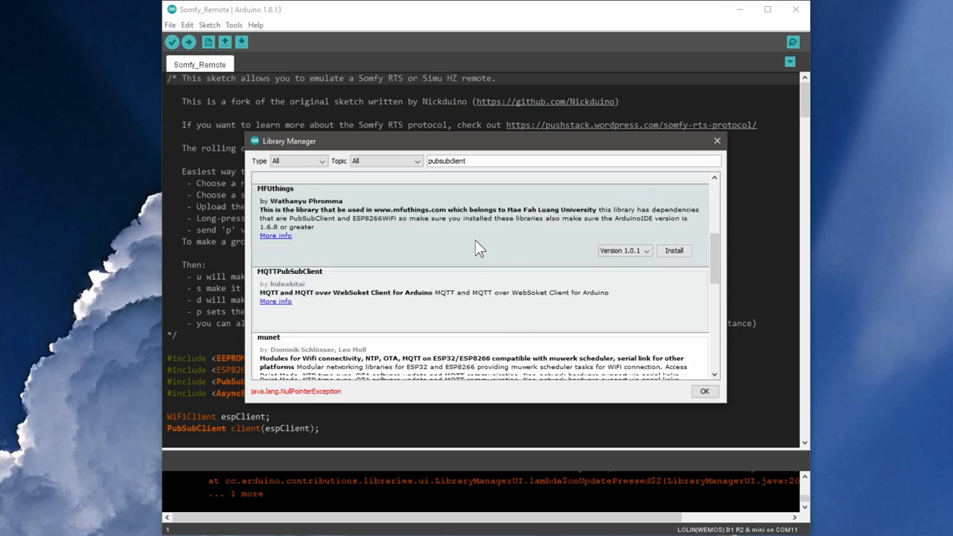
pyautogui.scroll(-3)
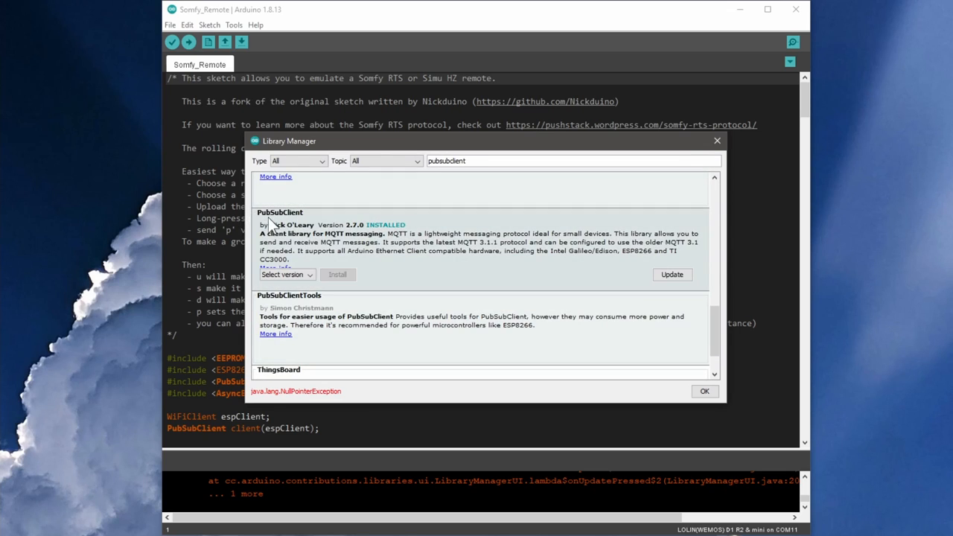
pyautogui.click(716, 140)
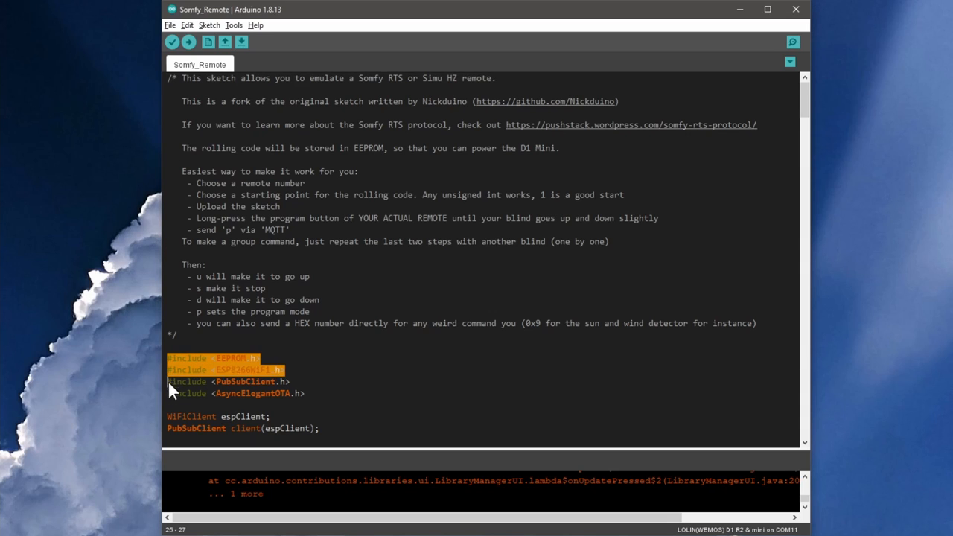
pyautogui.scroll(-3)
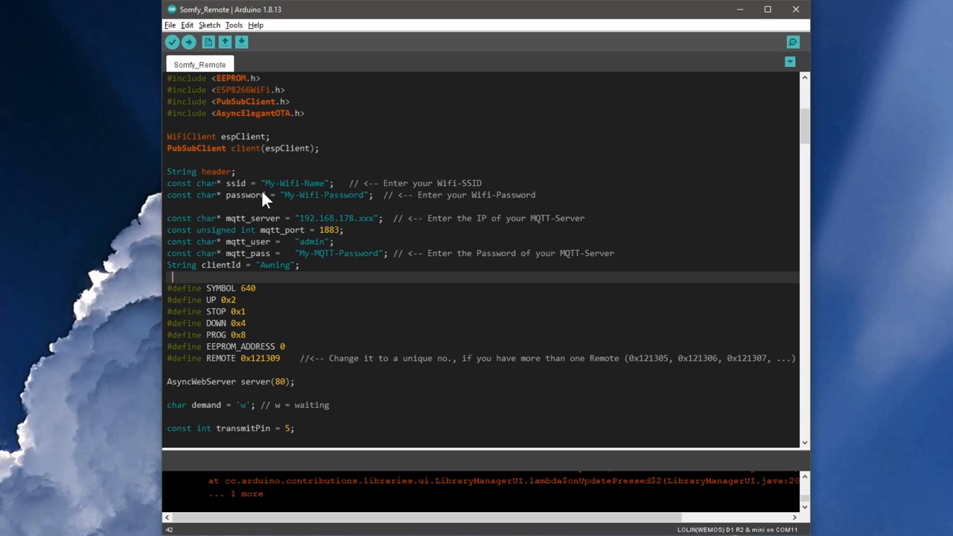
pyautogui.moveTo(302, 232)
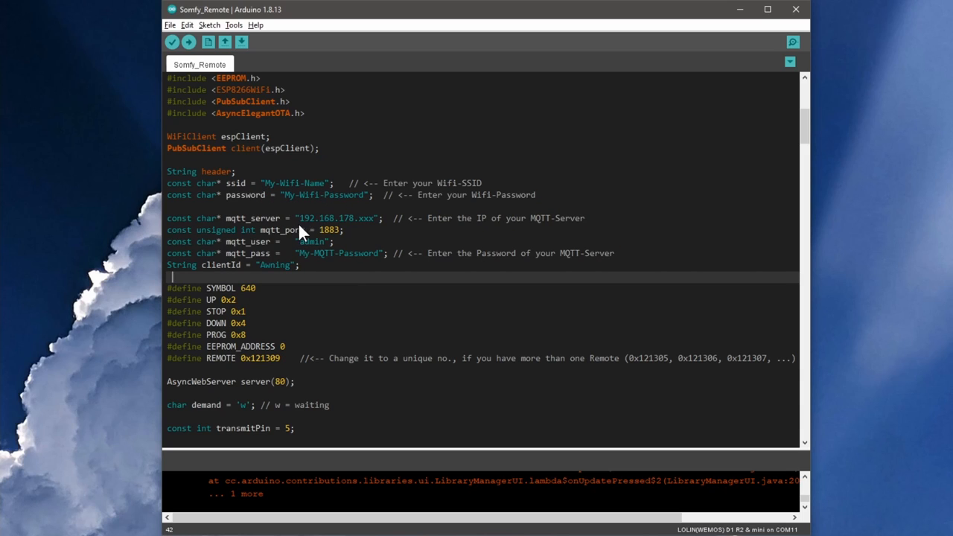
pyautogui.moveTo(313, 322)
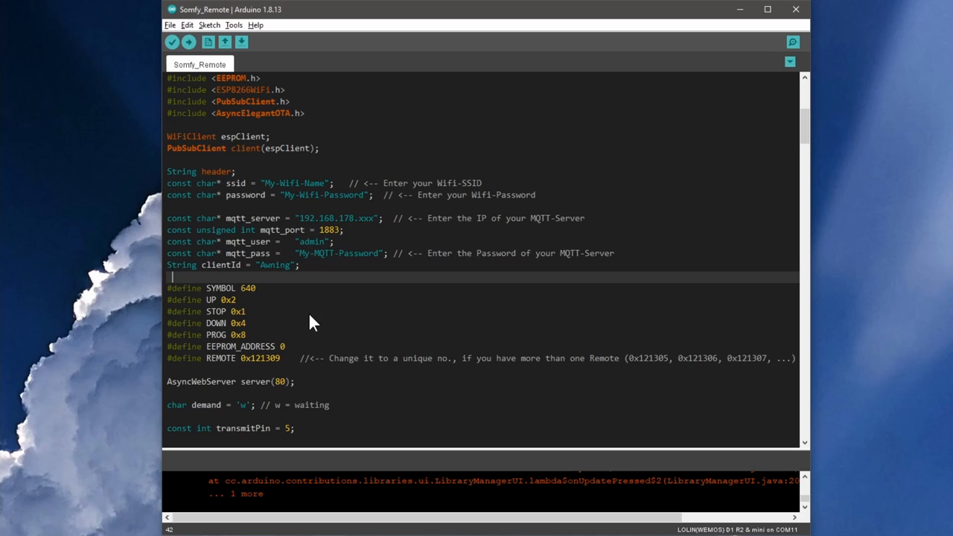
pyautogui.moveTo(219, 368)
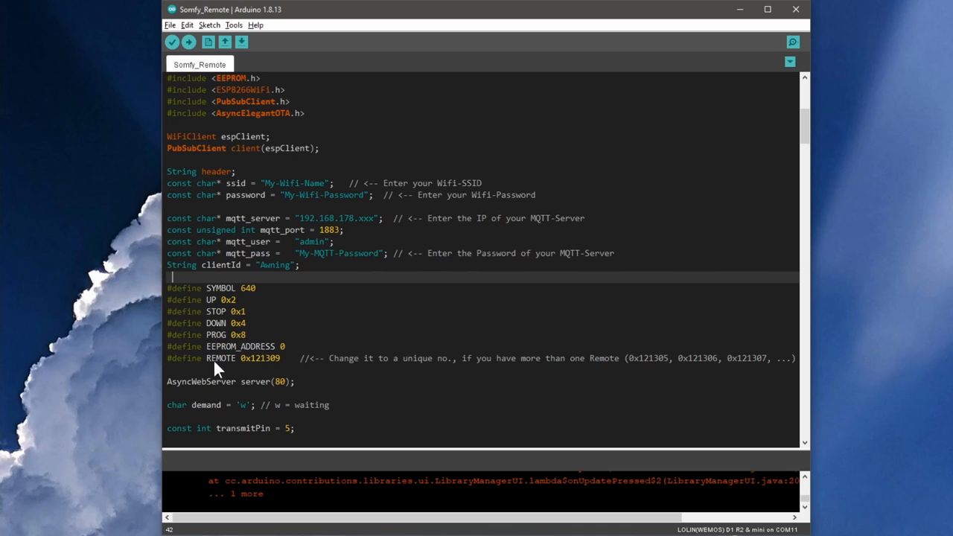
pyautogui.moveTo(289, 370)
pyautogui.write('5')
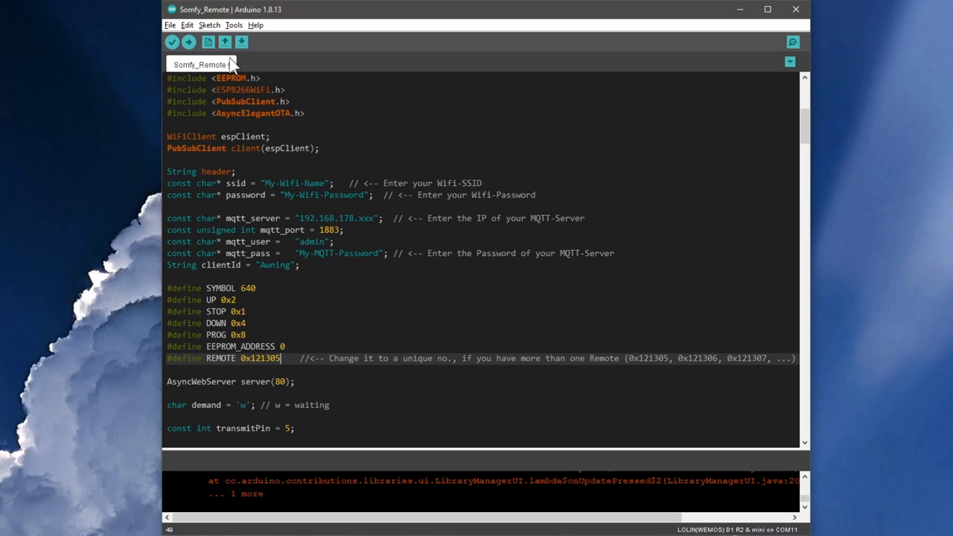
pyautogui.moveTo(188, 42)
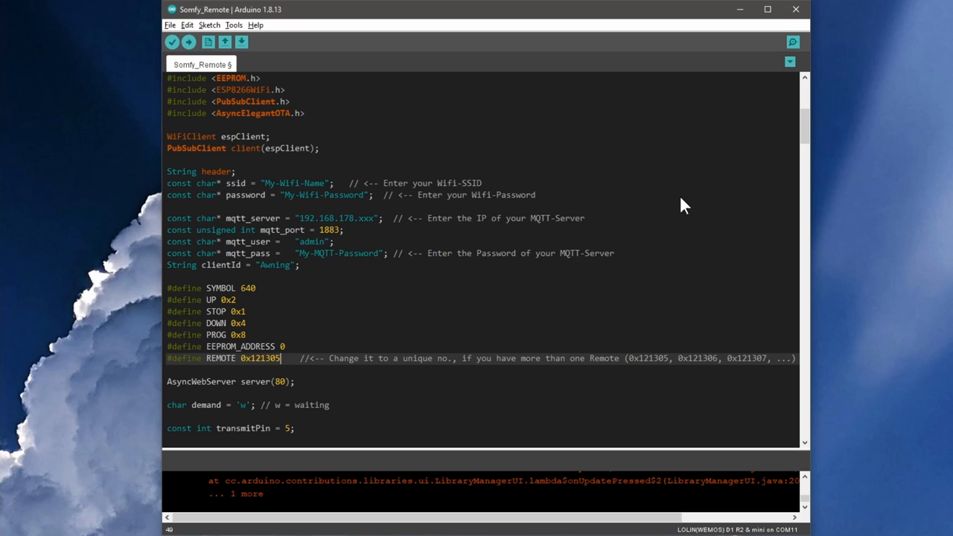
pyautogui.scroll(-3)
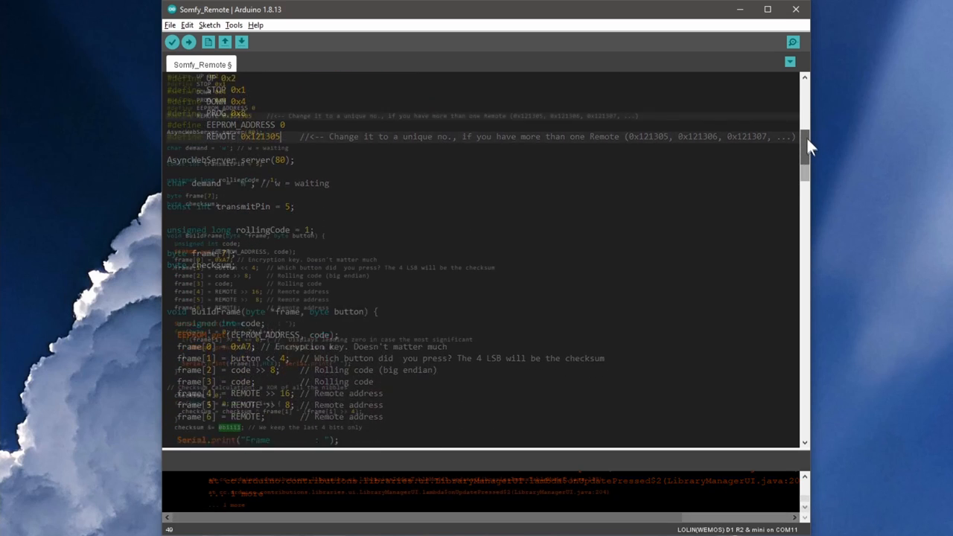
pyautogui.scroll(-3)
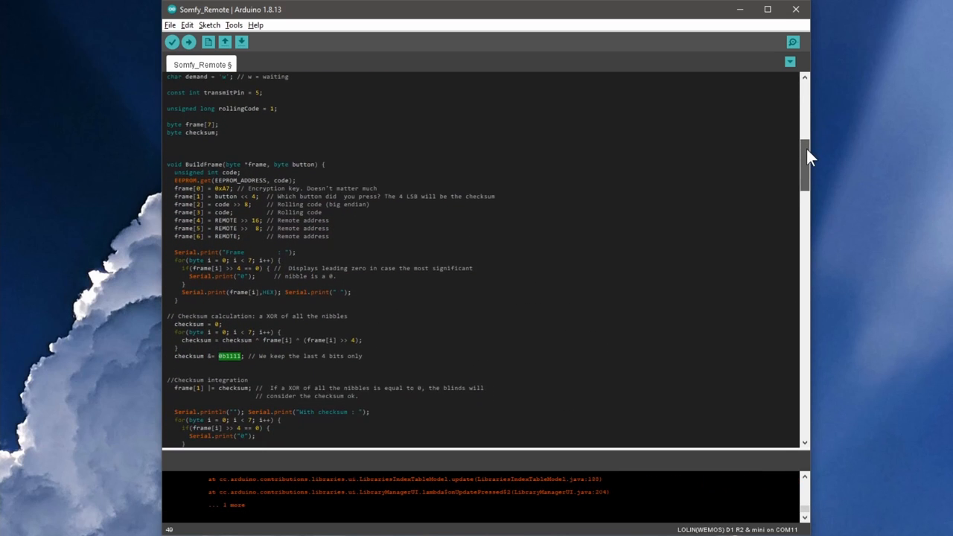
pyautogui.scroll(-3)
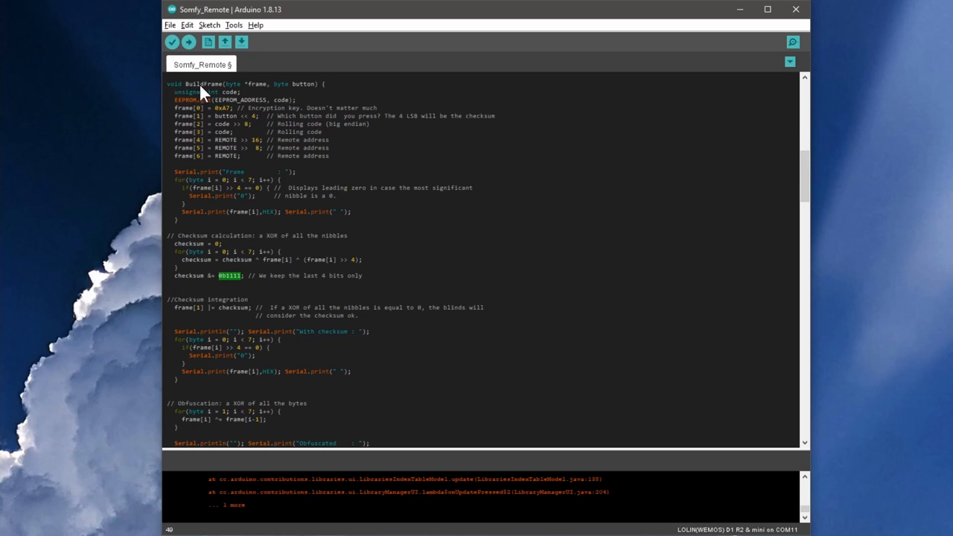
pyautogui.moveTo(176, 84)
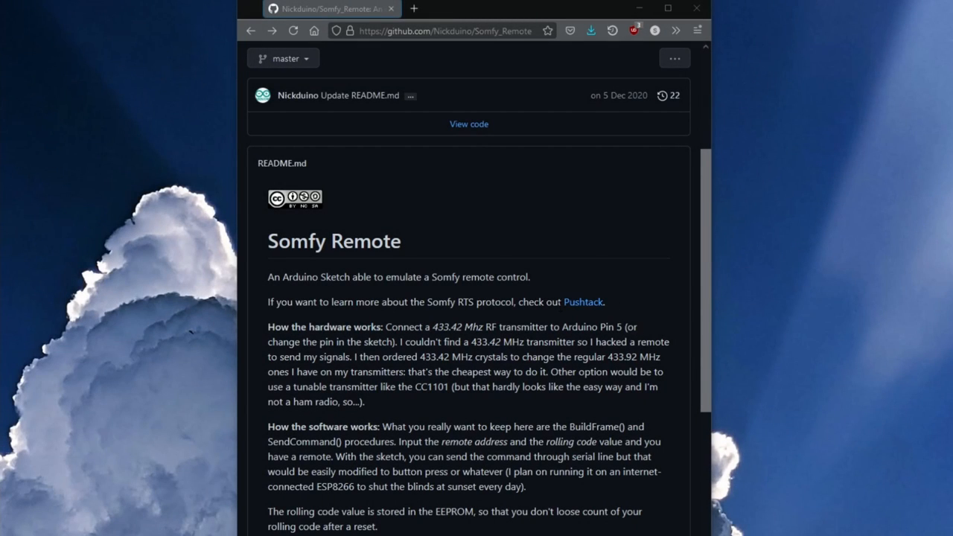
# Step: Follow the PushStack link and scroll down to the Somfy RTS frame description
pyautogui.click(583, 301)
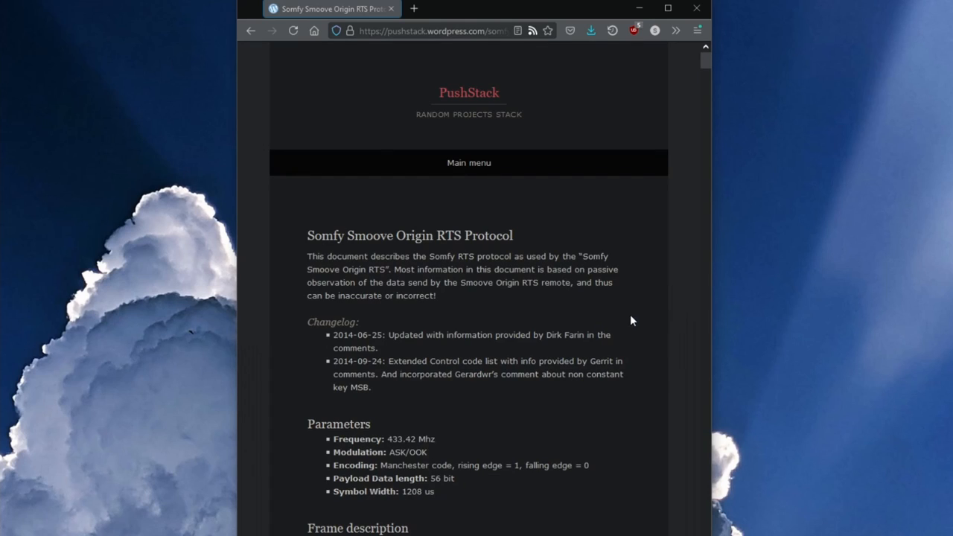
pyautogui.scroll(-3)
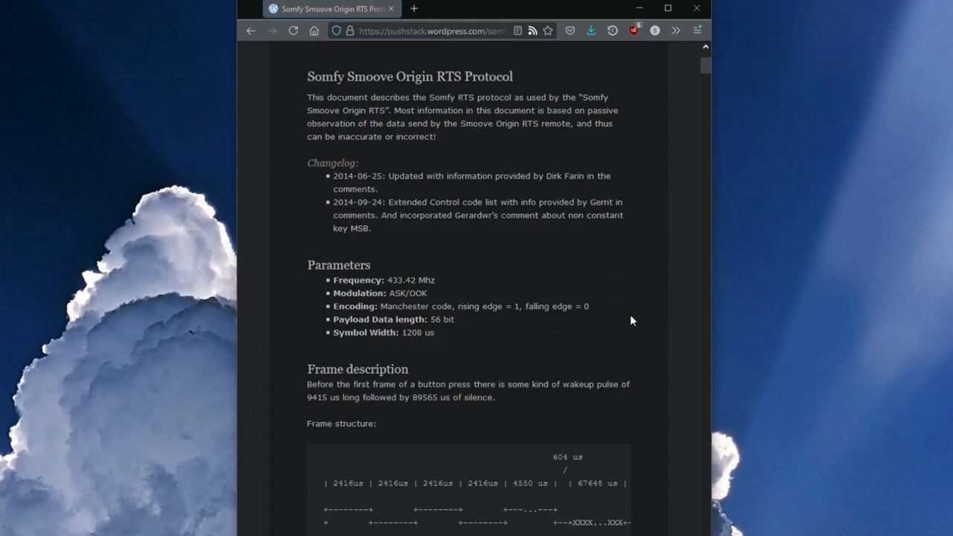
pyautogui.scroll(-3)
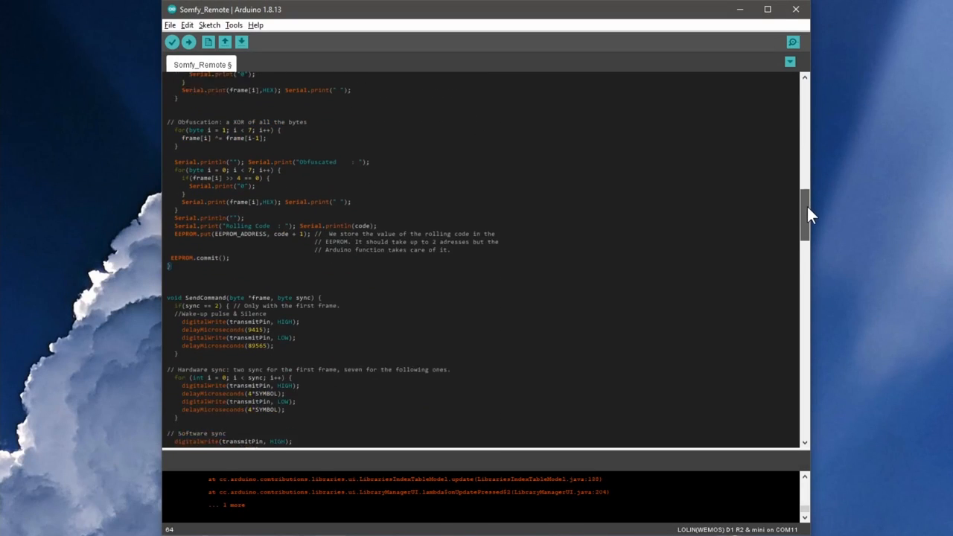
pyautogui.scroll(-3)
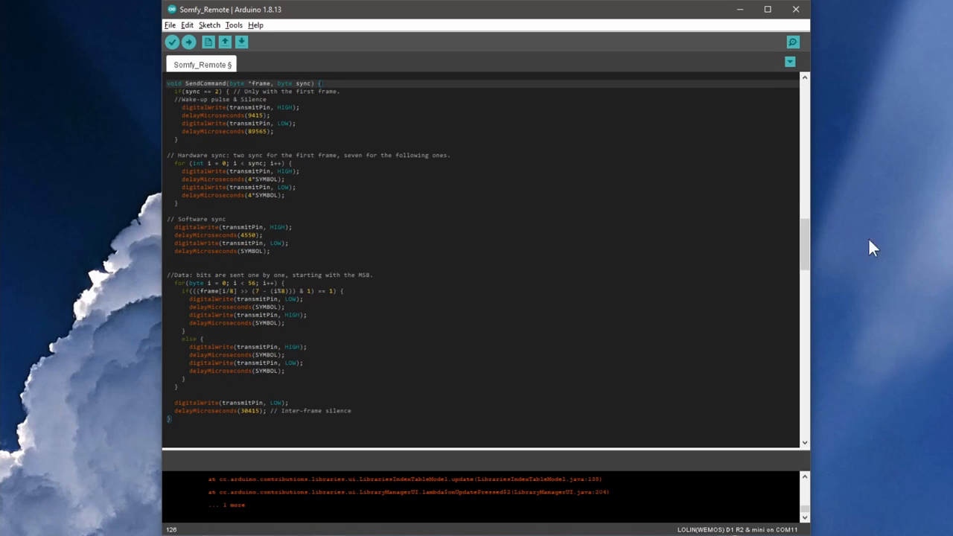
pyautogui.scroll(-3)
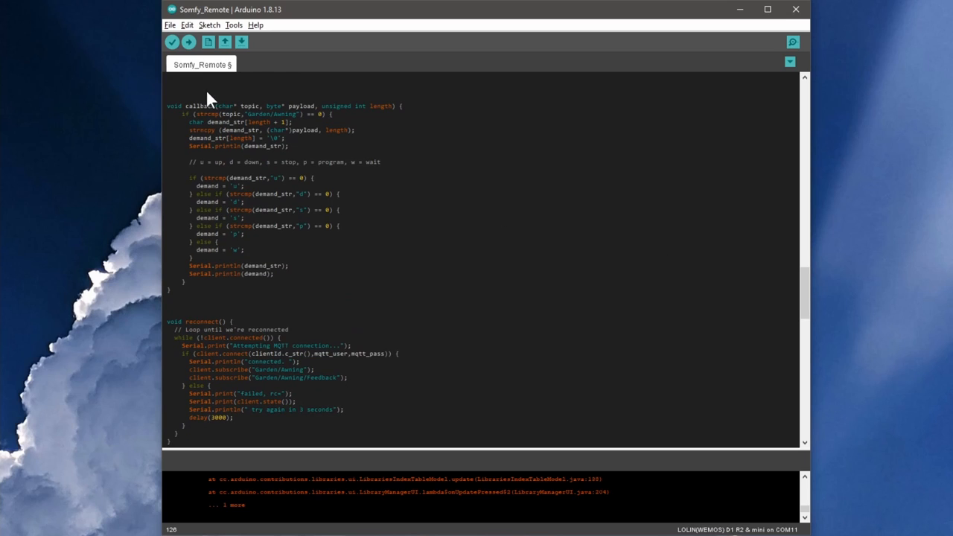
pyautogui.moveTo(212, 149)
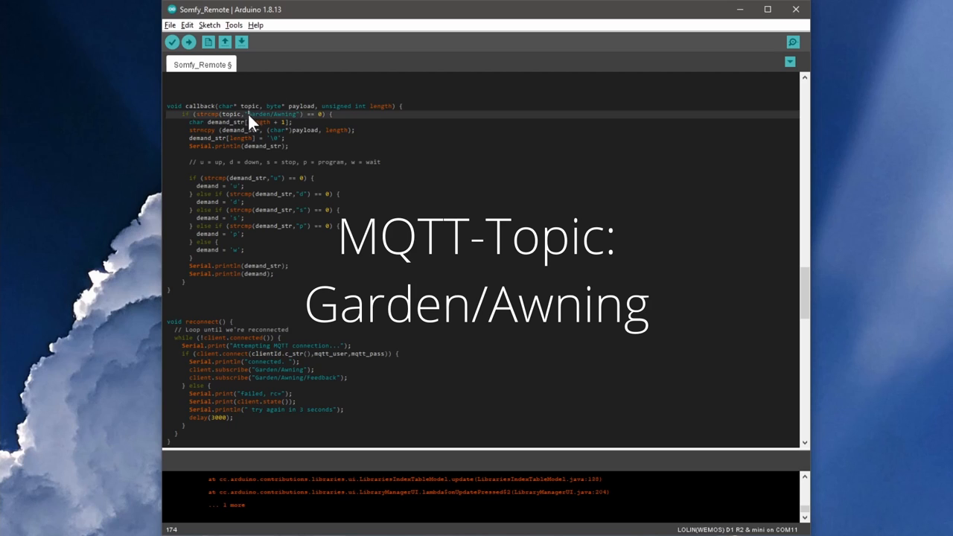
pyautogui.doubleClick(268, 114)
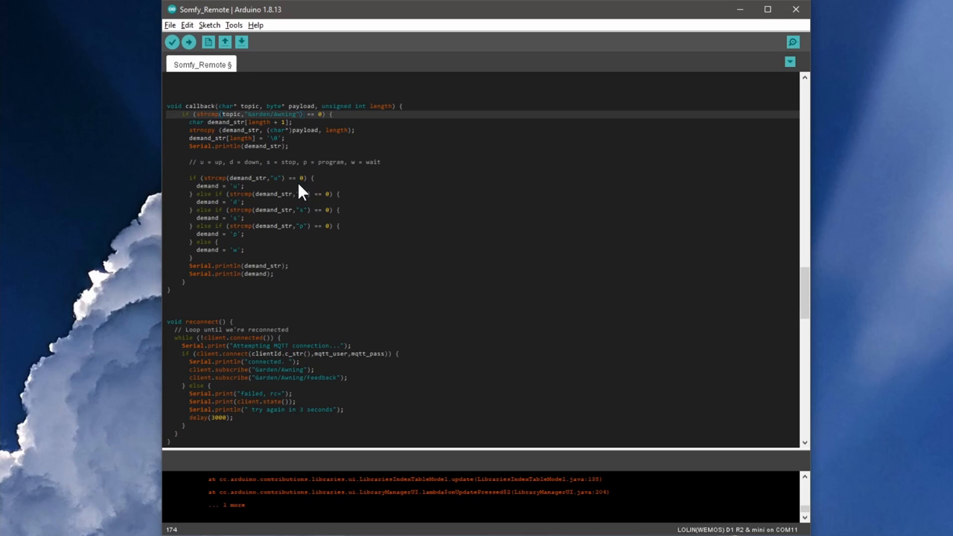
pyautogui.moveTo(413, 220)
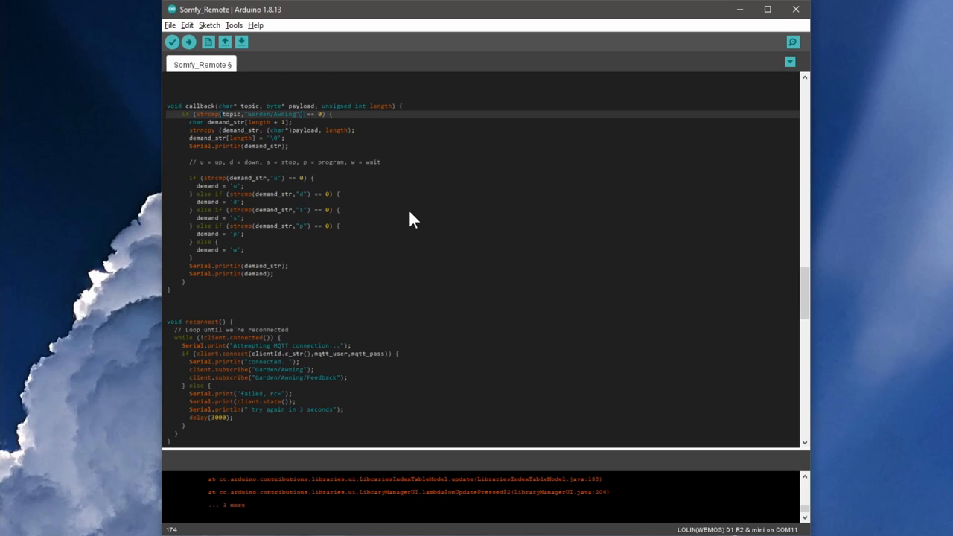
pyautogui.scroll(-3)
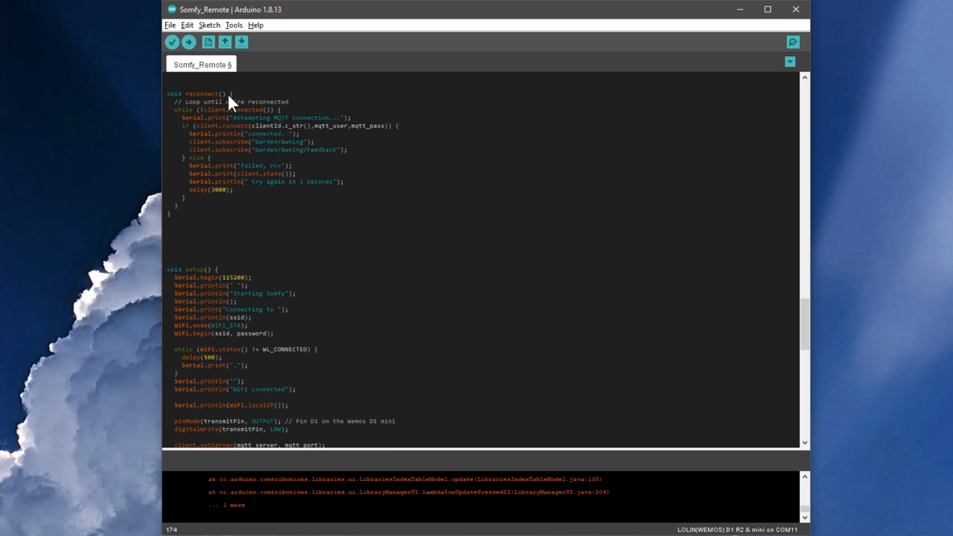
pyautogui.click(232, 94)
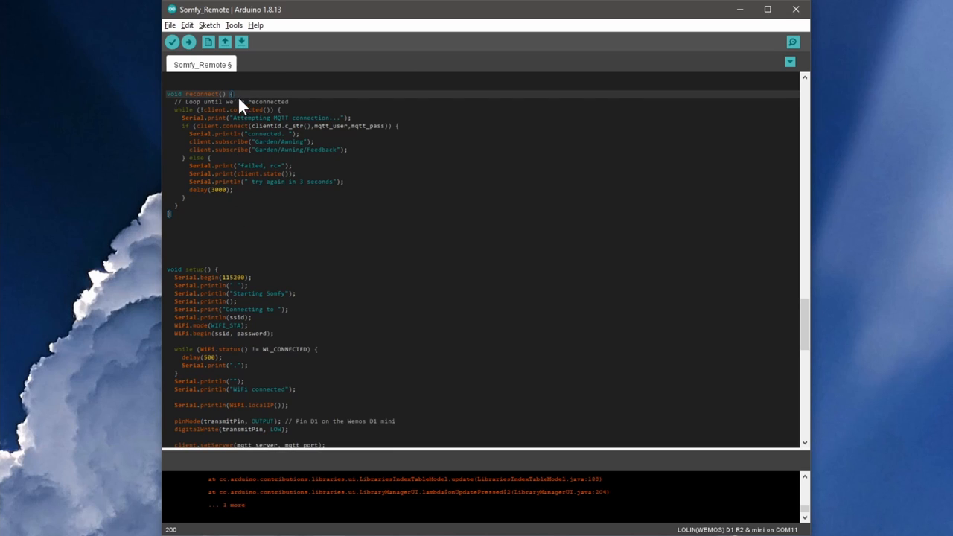
pyautogui.scroll(-3)
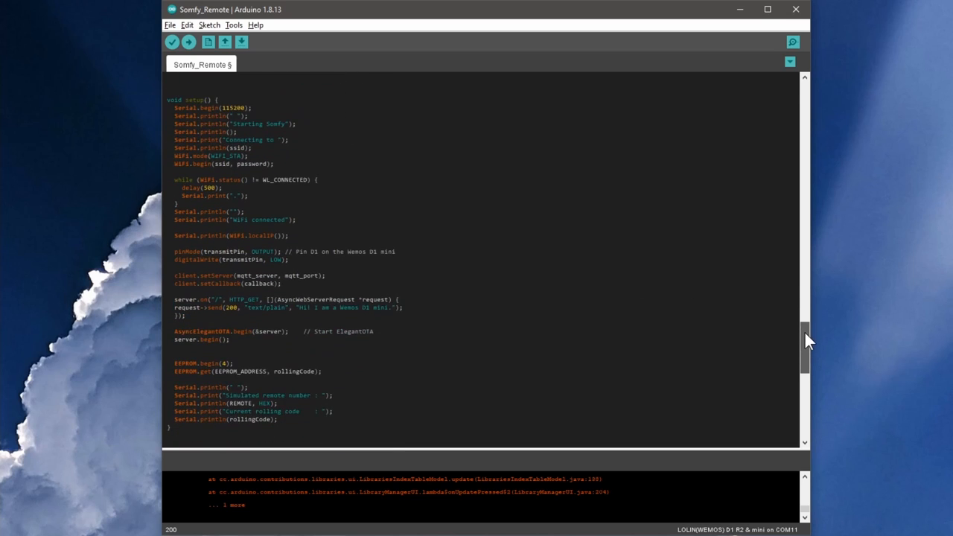
pyautogui.scroll(-3)
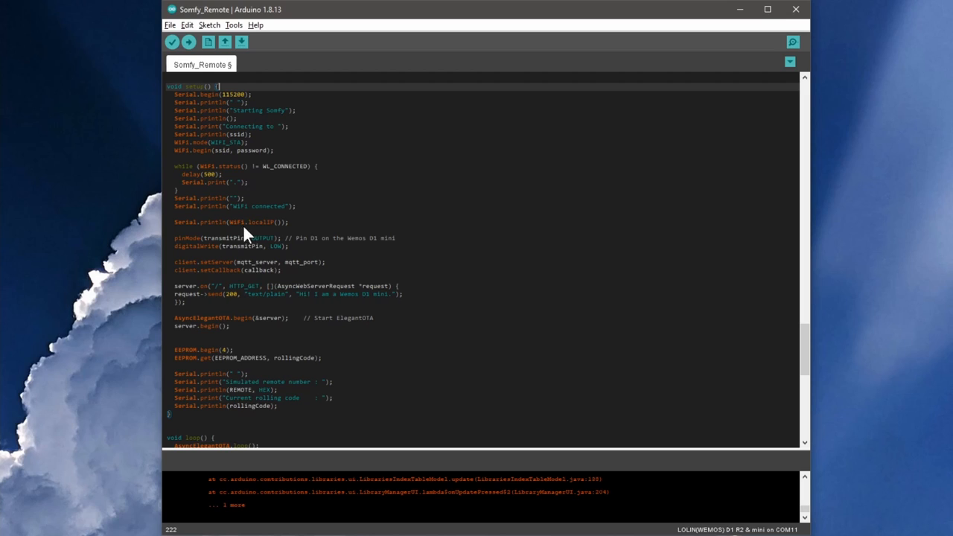
pyautogui.moveTo(207, 146)
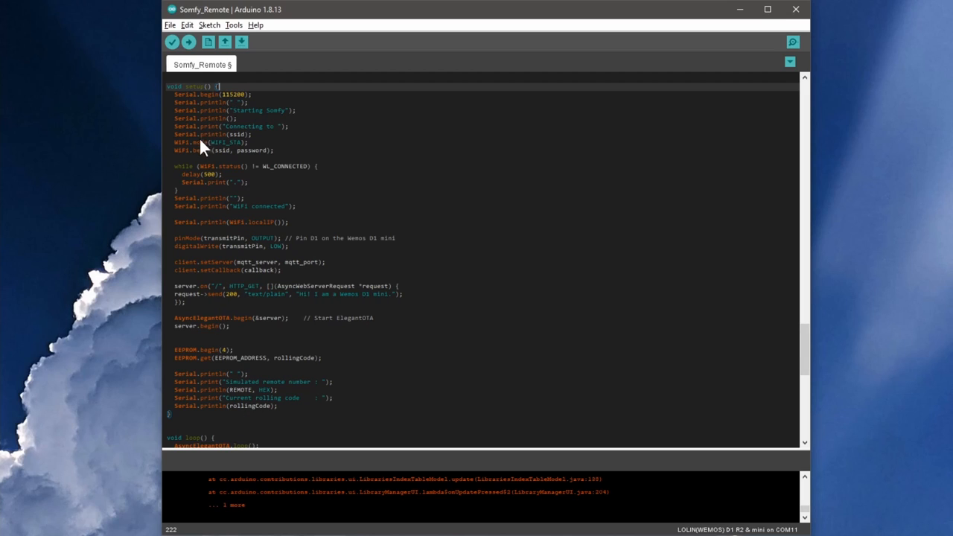
pyautogui.moveTo(178, 156)
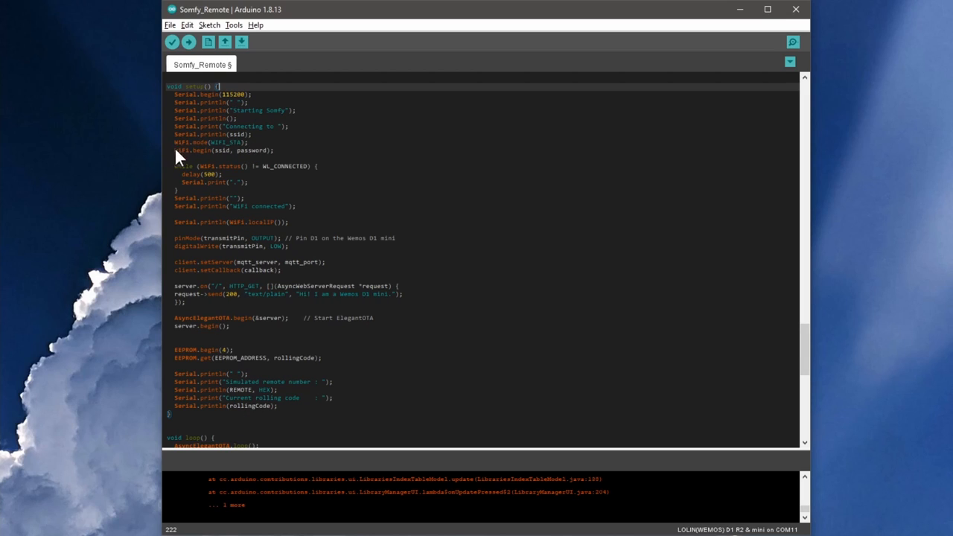
pyautogui.moveTo(307, 222)
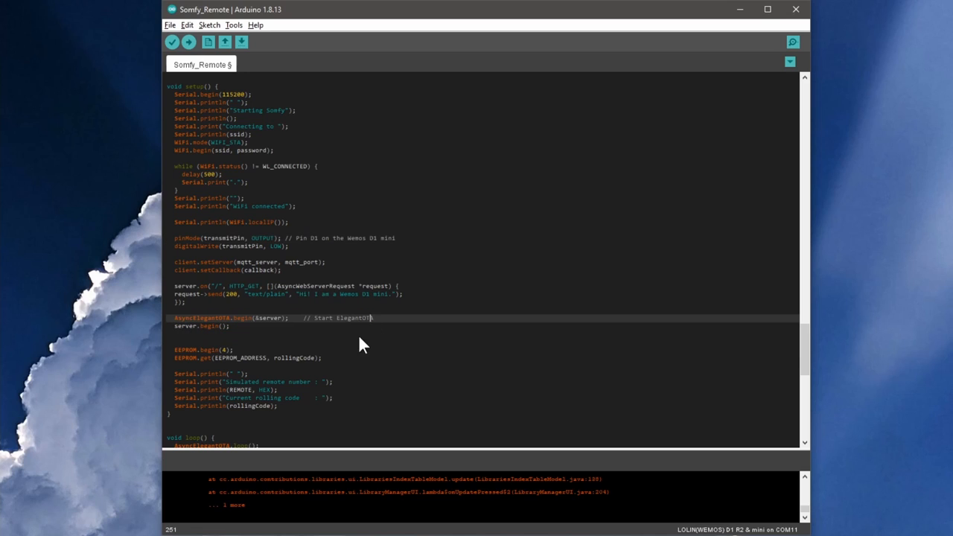
pyautogui.scroll(-3)
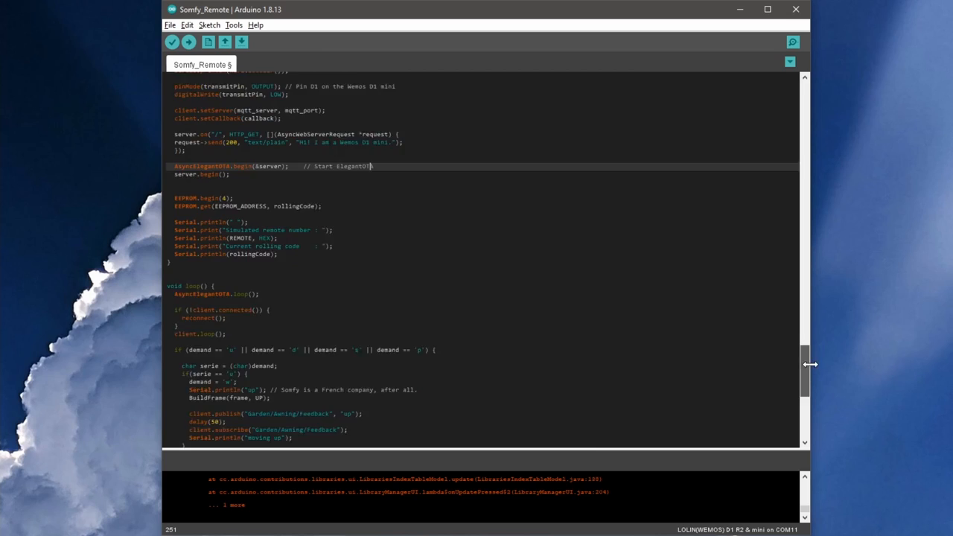
pyautogui.scroll(-3)
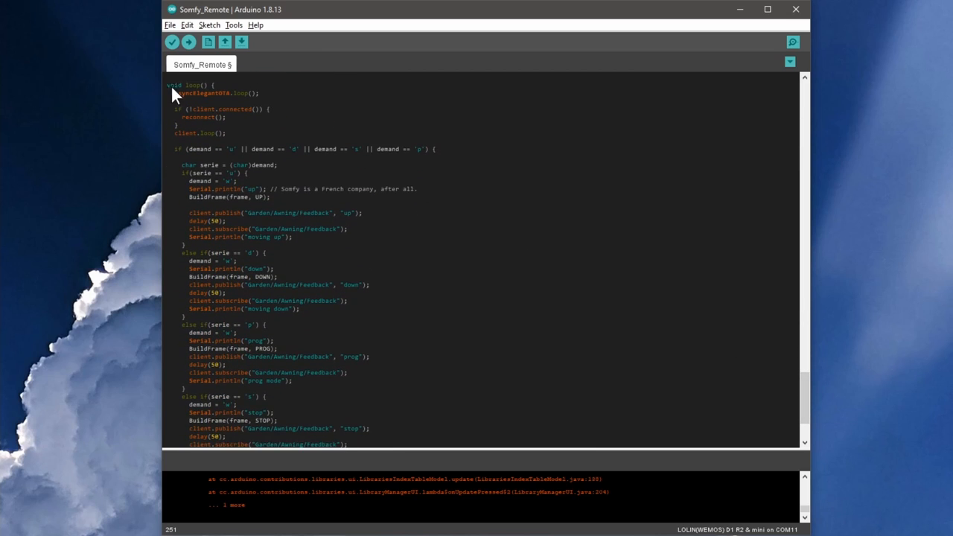
pyautogui.moveTo(192, 106)
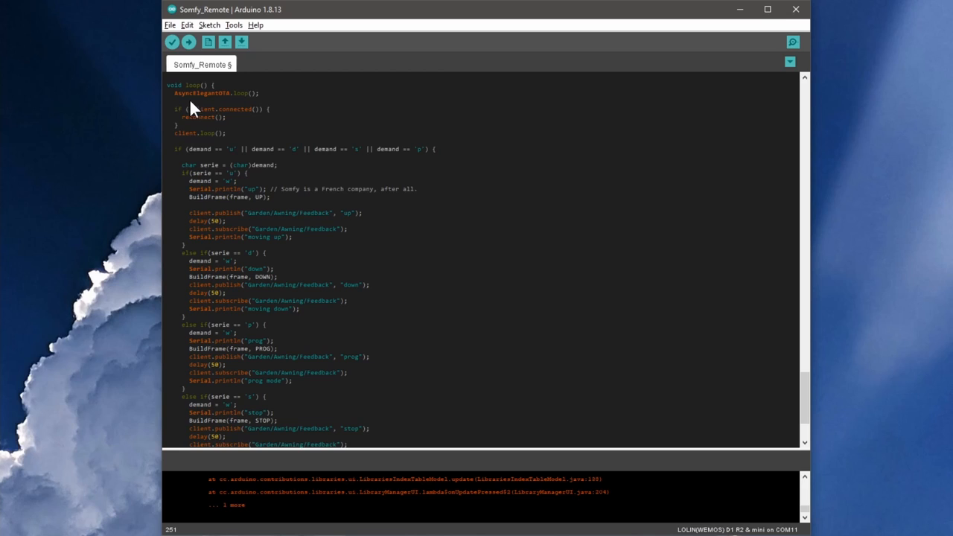
pyautogui.moveTo(218, 177)
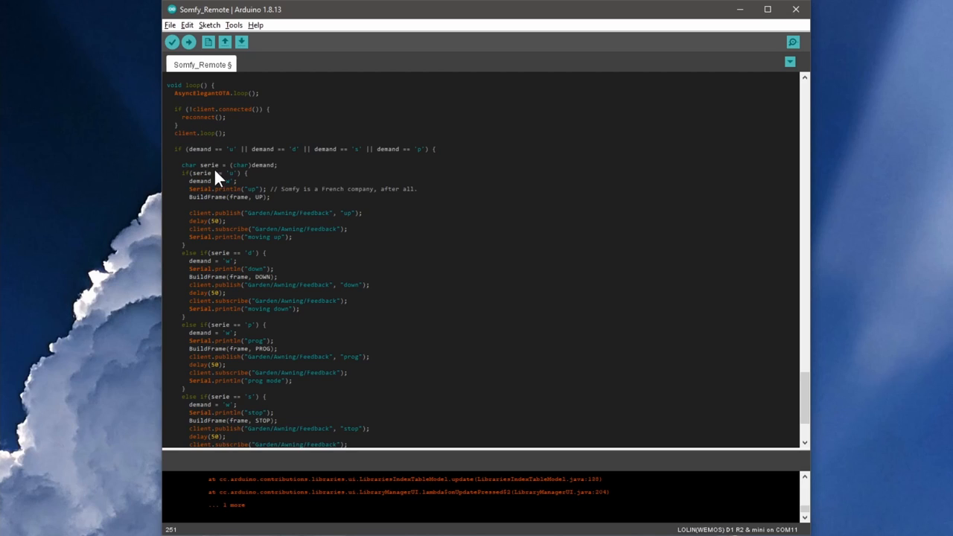
pyautogui.moveTo(192, 168)
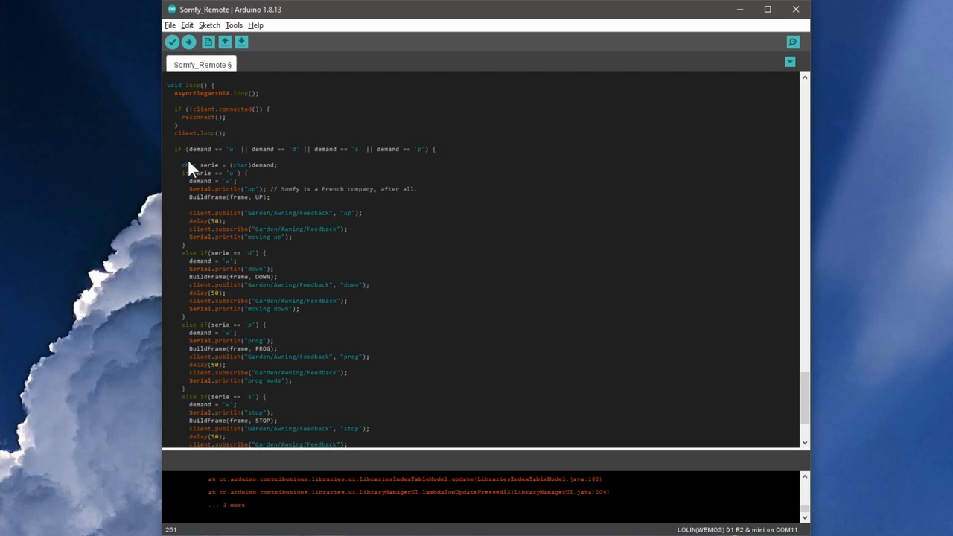
pyautogui.doubleClick(202, 149)
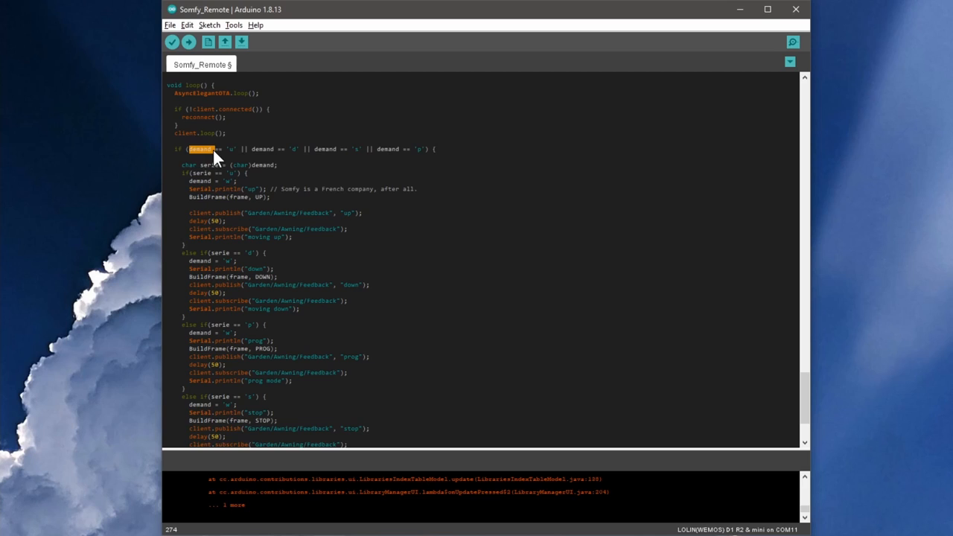
pyautogui.moveTo(439, 199)
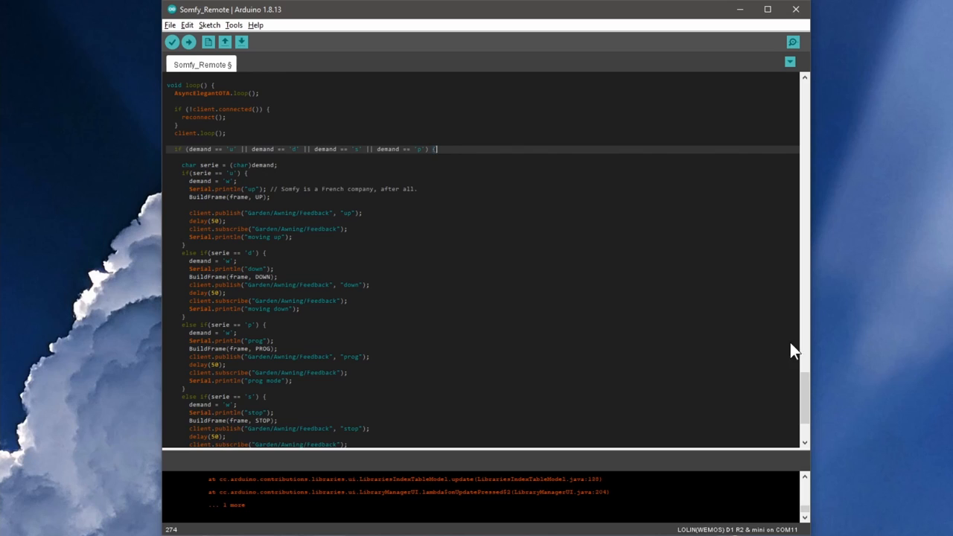
pyautogui.scroll(-3)
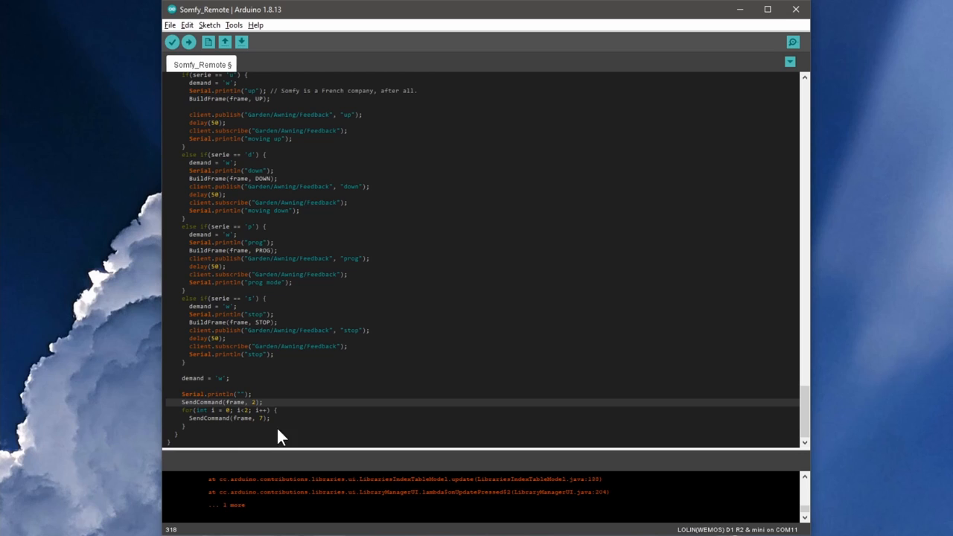
pyautogui.moveTo(354, 436)
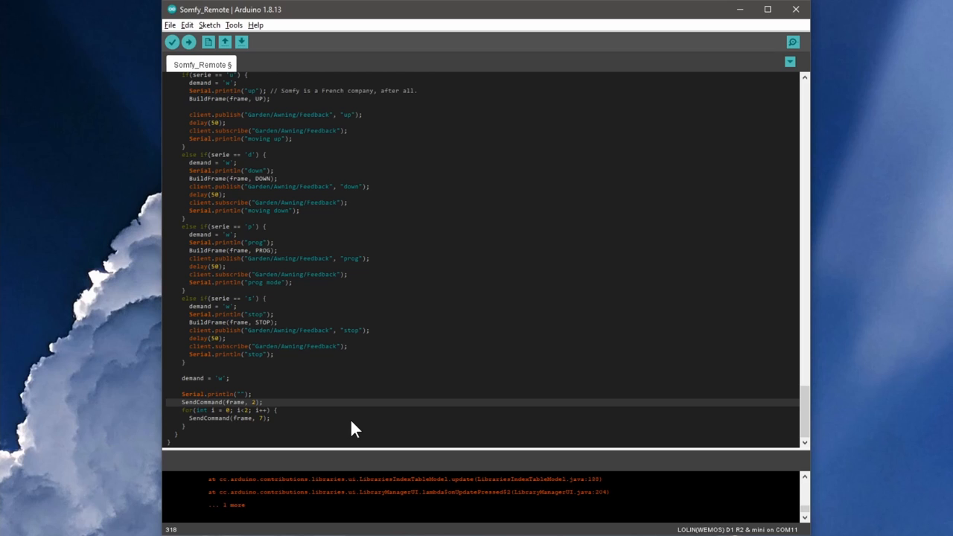
pyautogui.moveTo(241, 43)
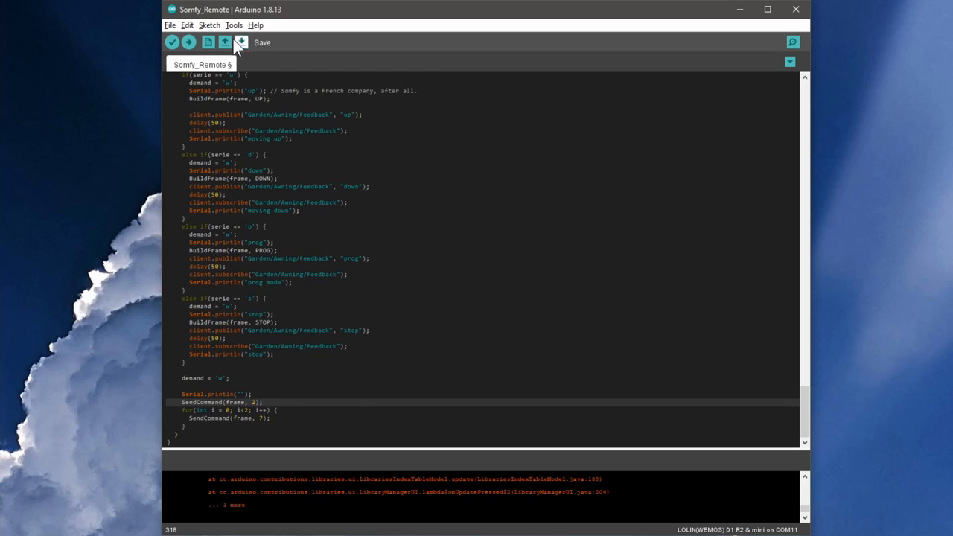
# Step: Save the Somfy_Remote sketch edits with the toolbar Save button
pyautogui.click(234, 25)
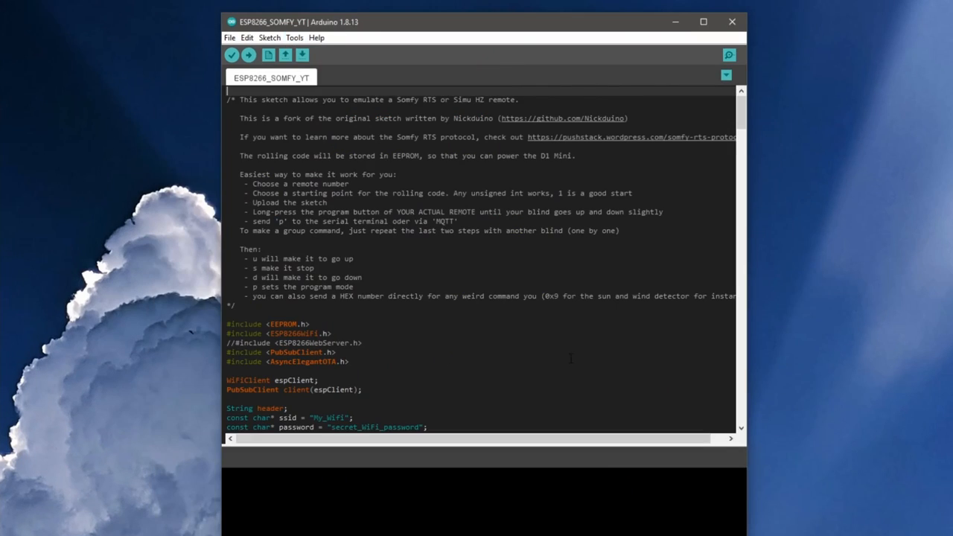
# Step: Upload the sketch to the D1 mini, then open the Serial Monitor
pyautogui.click(248, 55)
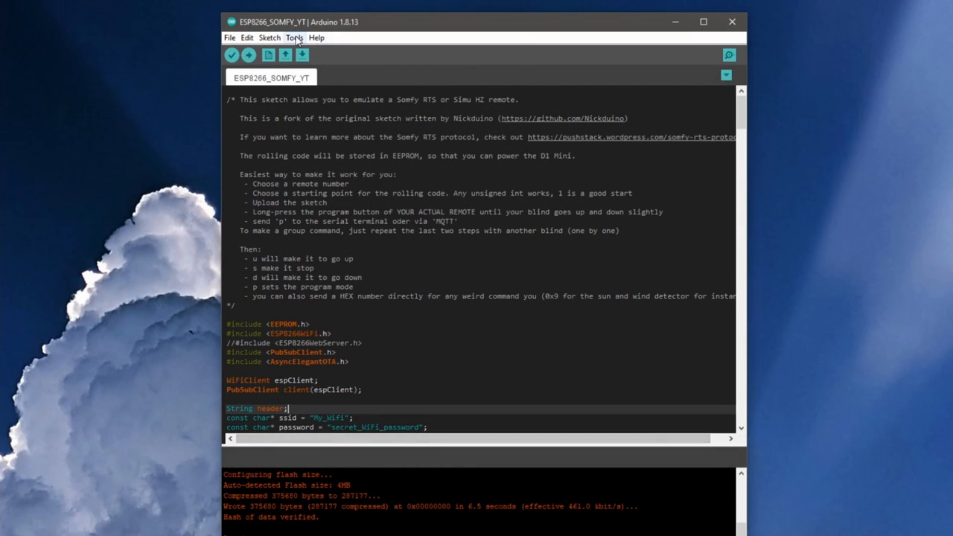
pyautogui.click(294, 37)
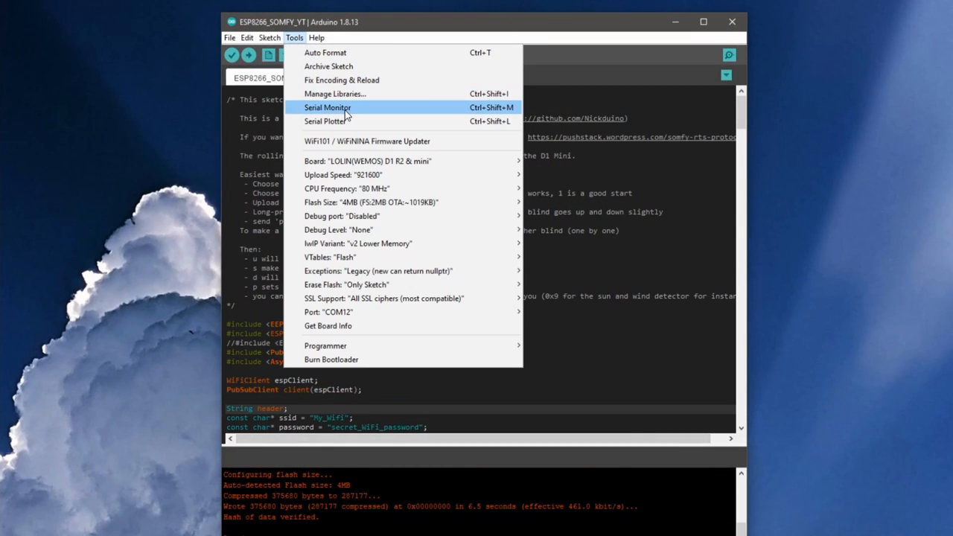
pyautogui.click(327, 107)
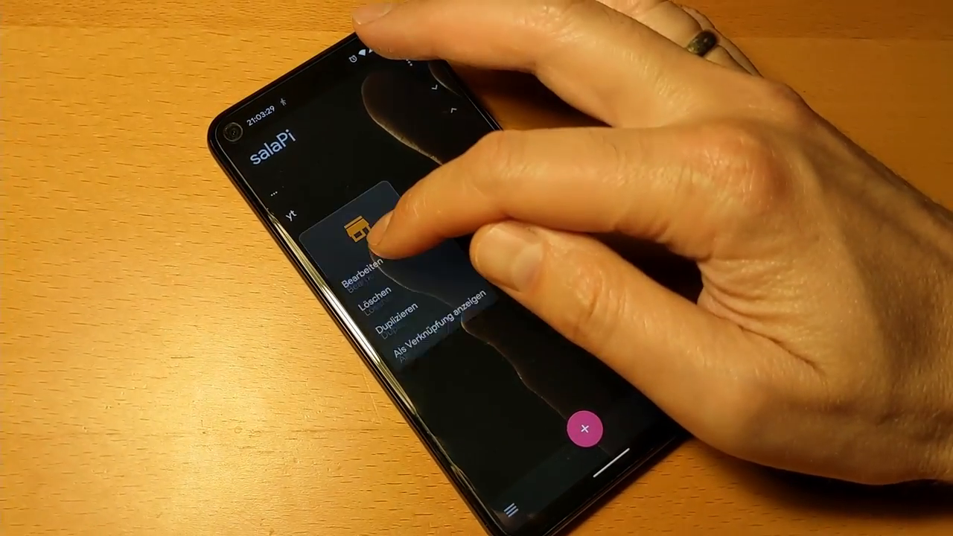
# Step: Long-press the awning tile and choose Bearbeiten to edit it
pyautogui.click(365, 283)
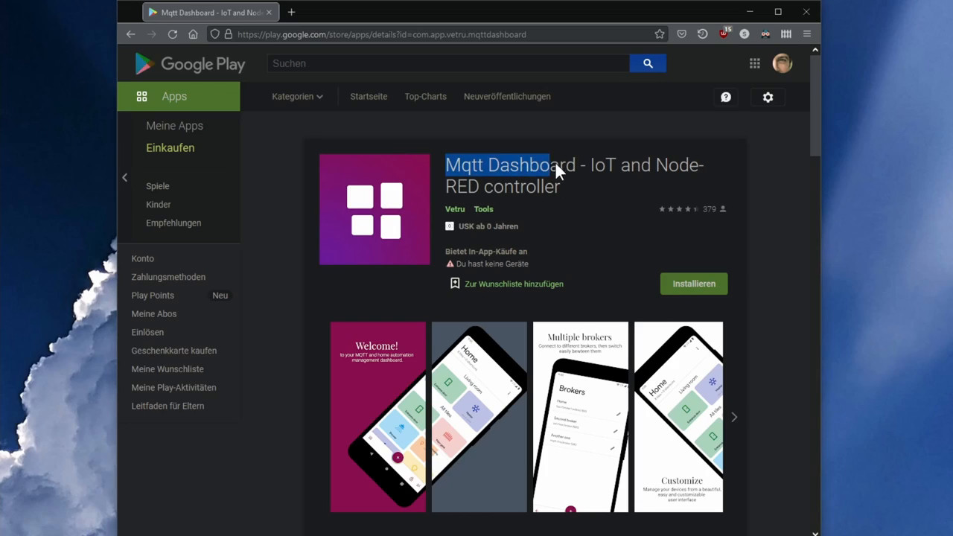
# Step: Show the Mqtt Dashboard – IoT and Node-RED controller page on Google Play
pyautogui.click(596, 212)
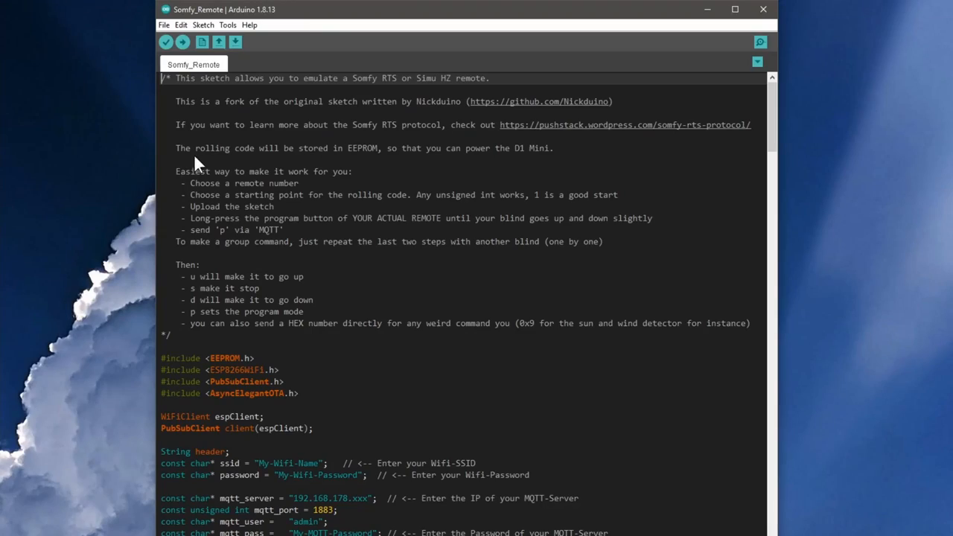
pyautogui.moveTo(415, 162)
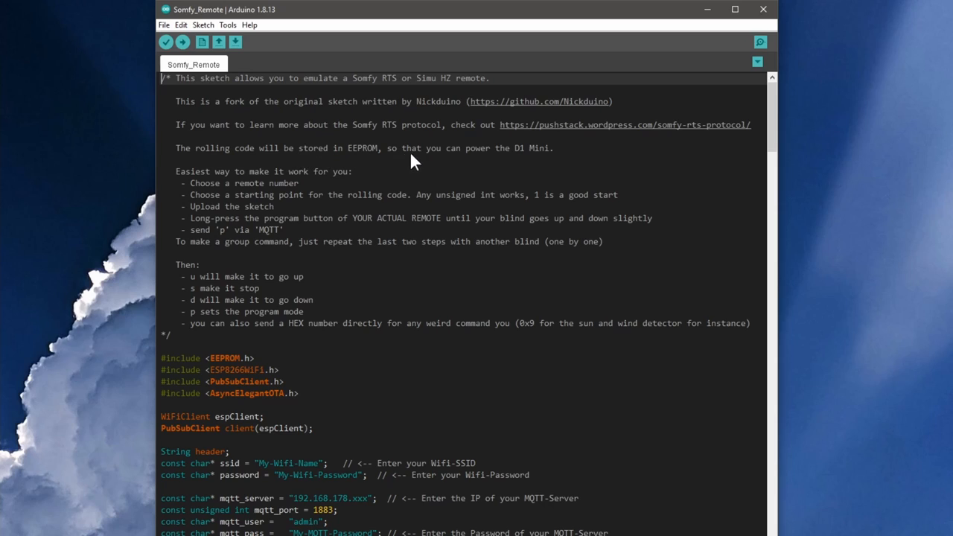
pyautogui.moveTo(557, 165)
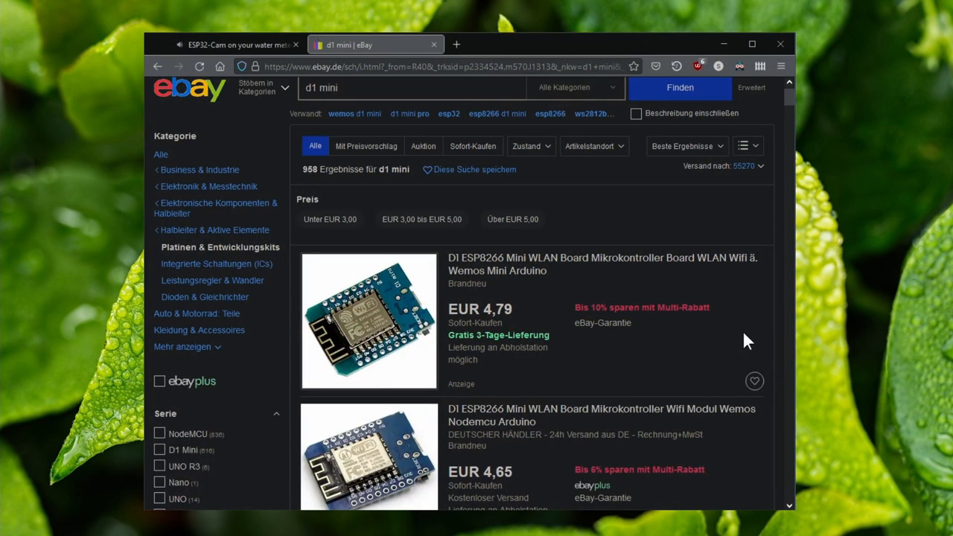
# Step: Scroll the eBay D1 Mini results, then switch to the ESP32-Cam water meter video
pyautogui.scroll(-3)
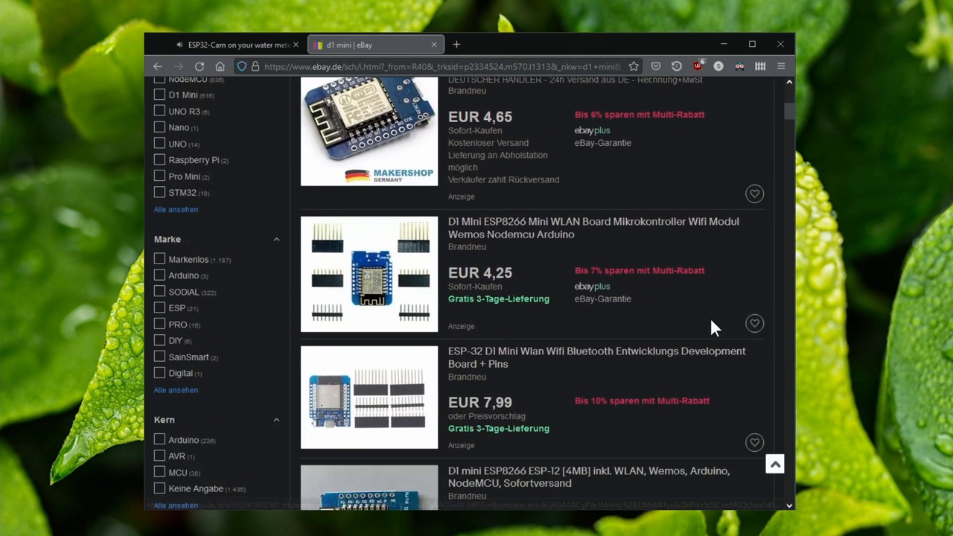
pyautogui.click(236, 45)
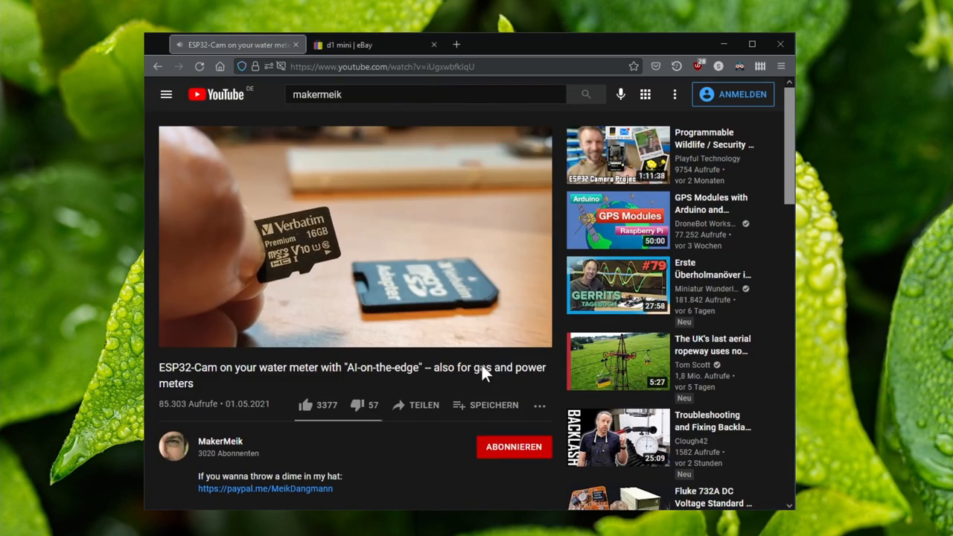